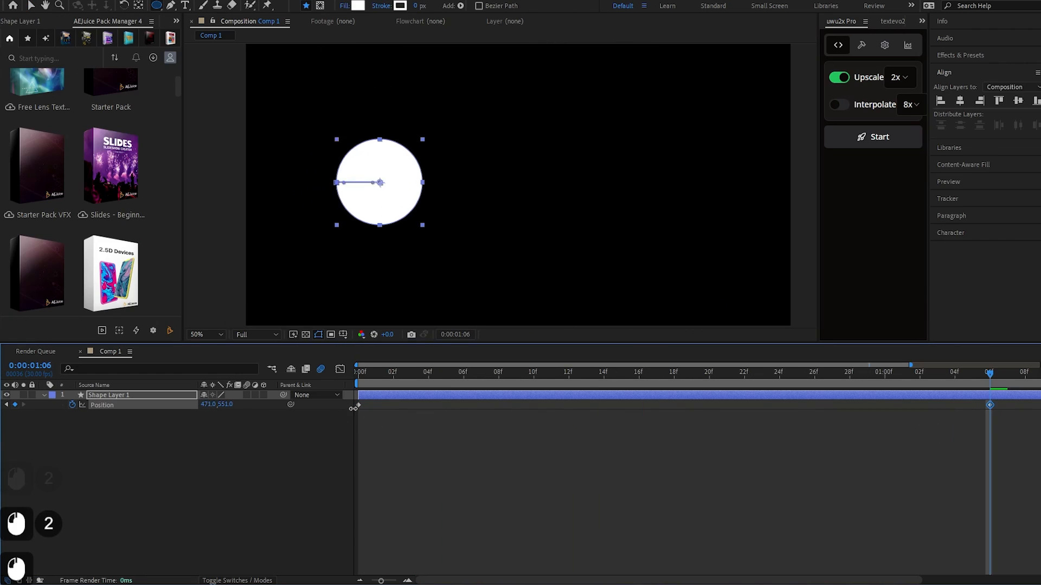
# - Rewind to the first frame and preview the existing circle animation
pyautogui.moveTo(379, 182); pyautogui.dragTo(708, 182)
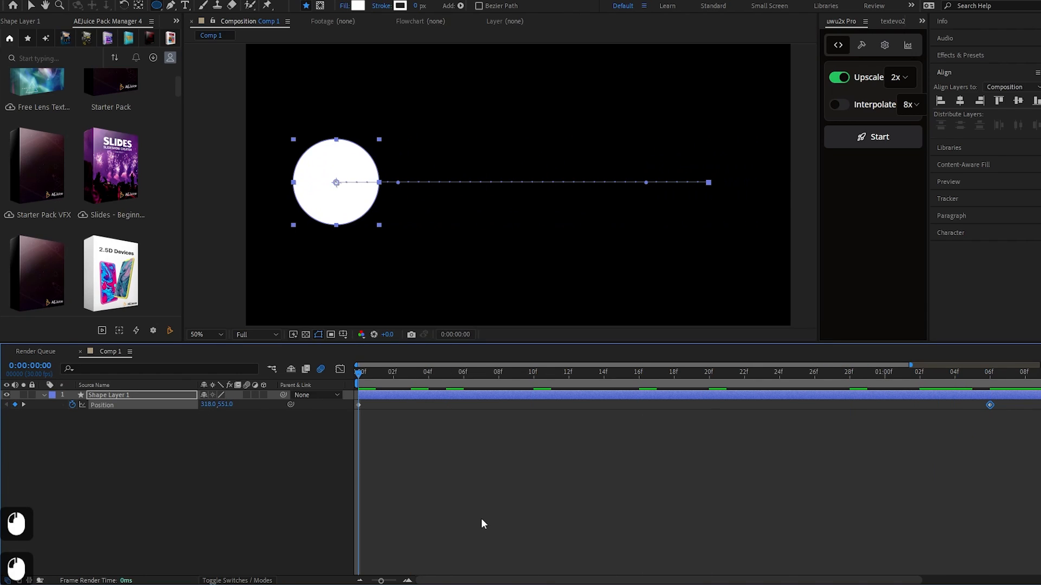
pyautogui.press('space')
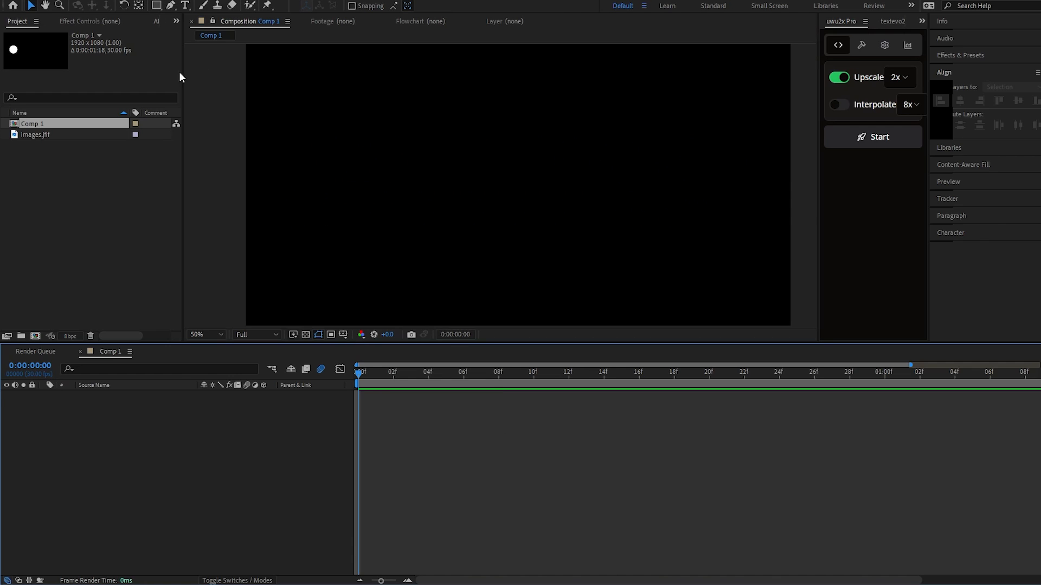
# - Draw a white circle with the Ellipse tool left of the composition centre on a new shape layer
pyautogui.click(156, 5)
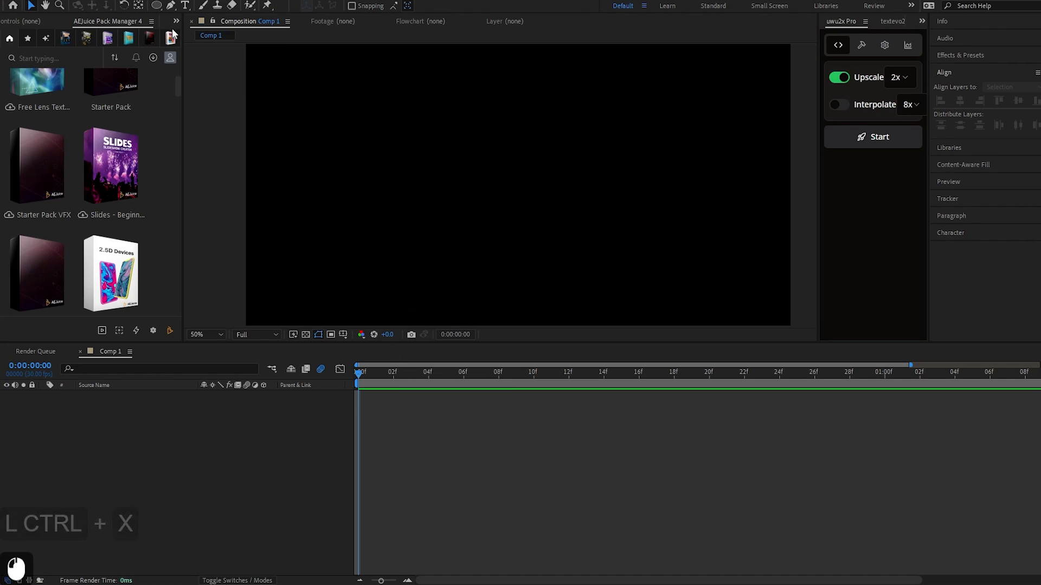
pyautogui.click(138, 6)
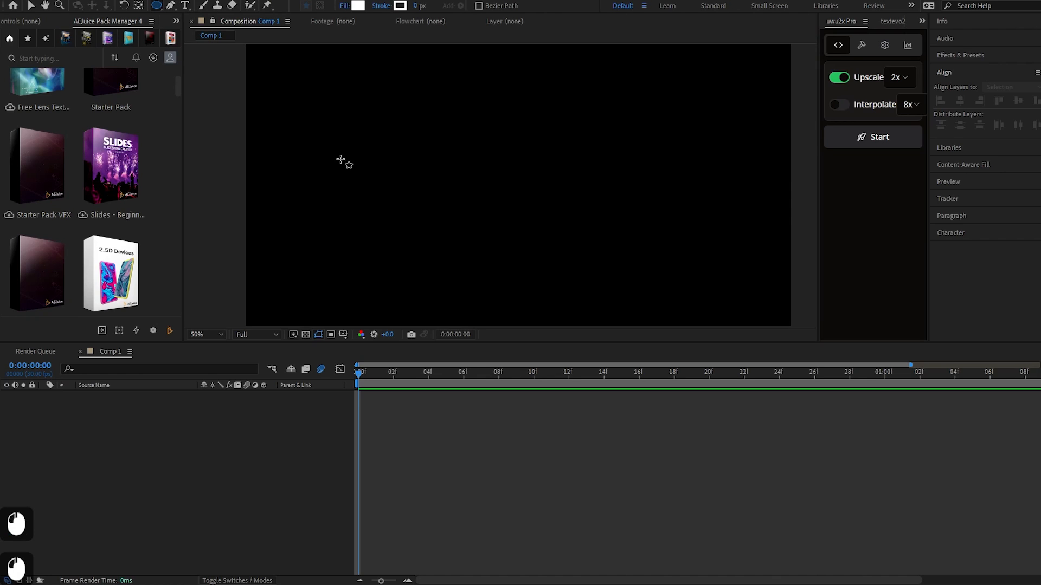
pyautogui.moveTo(327, 140); pyautogui.dragTo(409, 221)
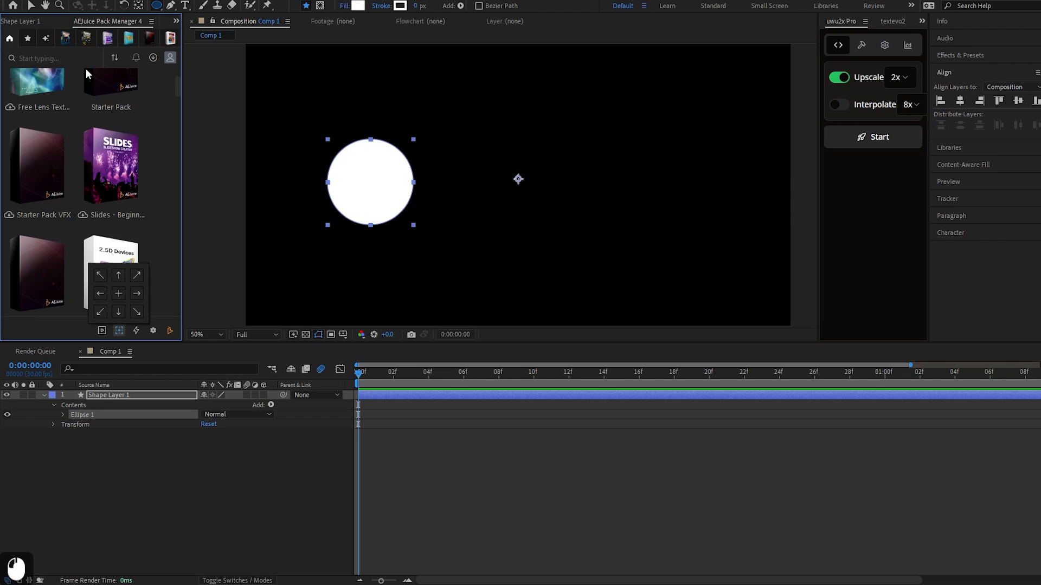
pyautogui.moveTo(145, 210)
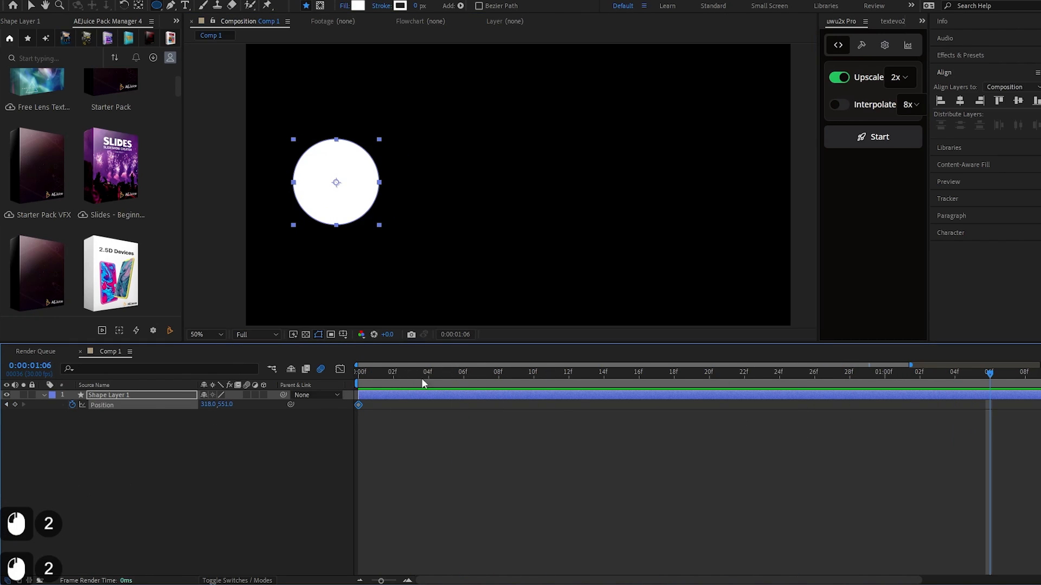
# - Drag the circle rightward at 1:06 to set its second Position keyframe
pyautogui.moveTo(335, 182); pyautogui.dragTo(708, 182)
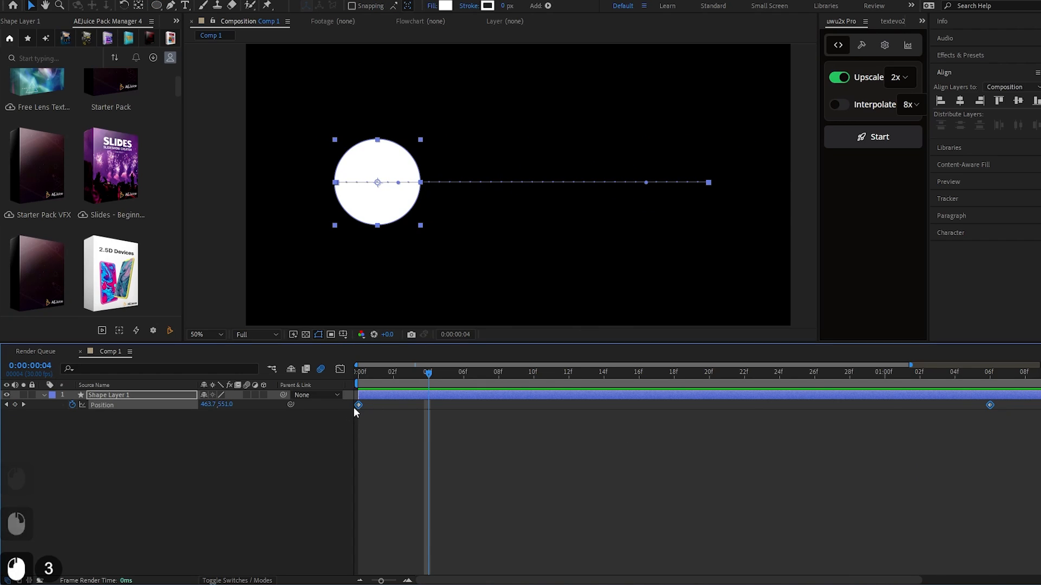
pyautogui.click(340, 368)
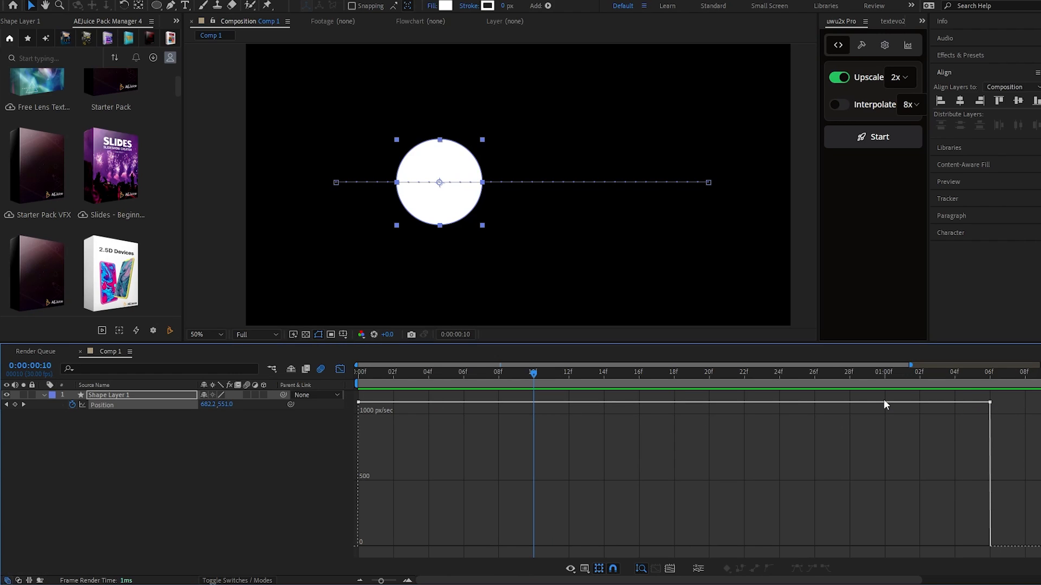
pyautogui.press('ctrl+z')
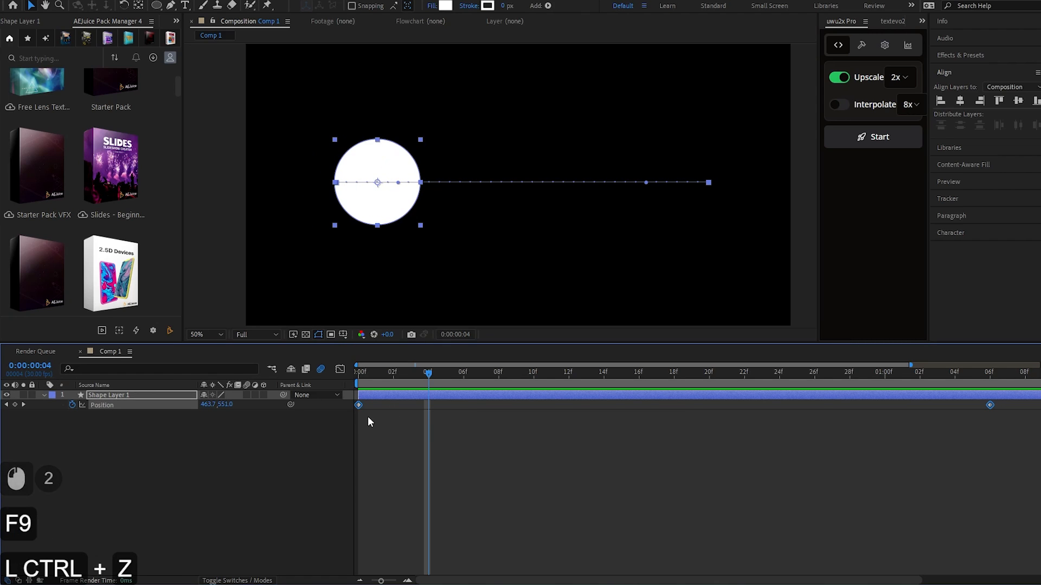
# - Apply Easy Ease to both Position keyframes, undo a handle tweak, and preview the motion
pyautogui.rightClick(359, 404)
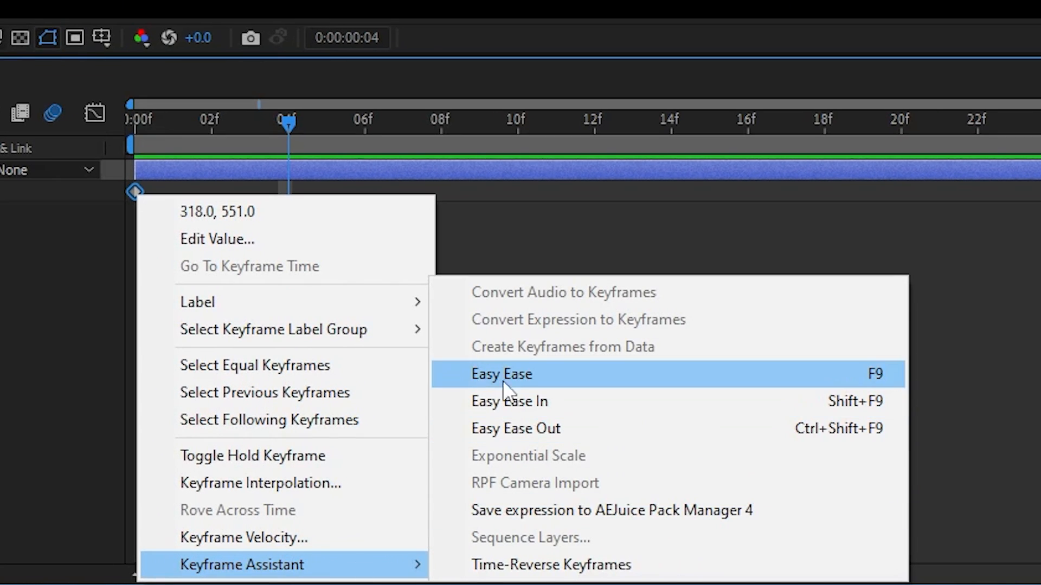
pyautogui.click(501, 374)
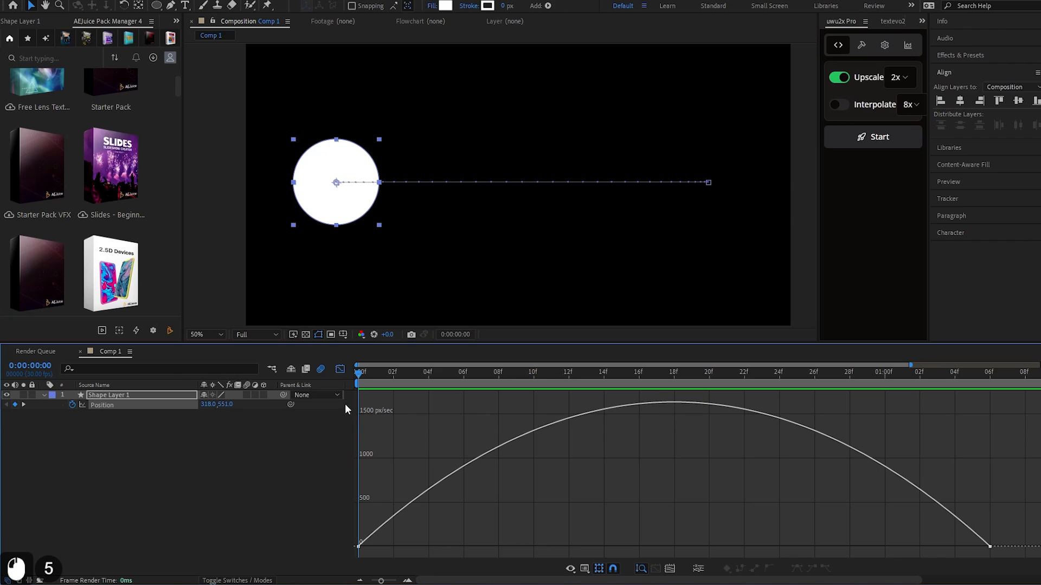
pyautogui.moveTo(463, 483)
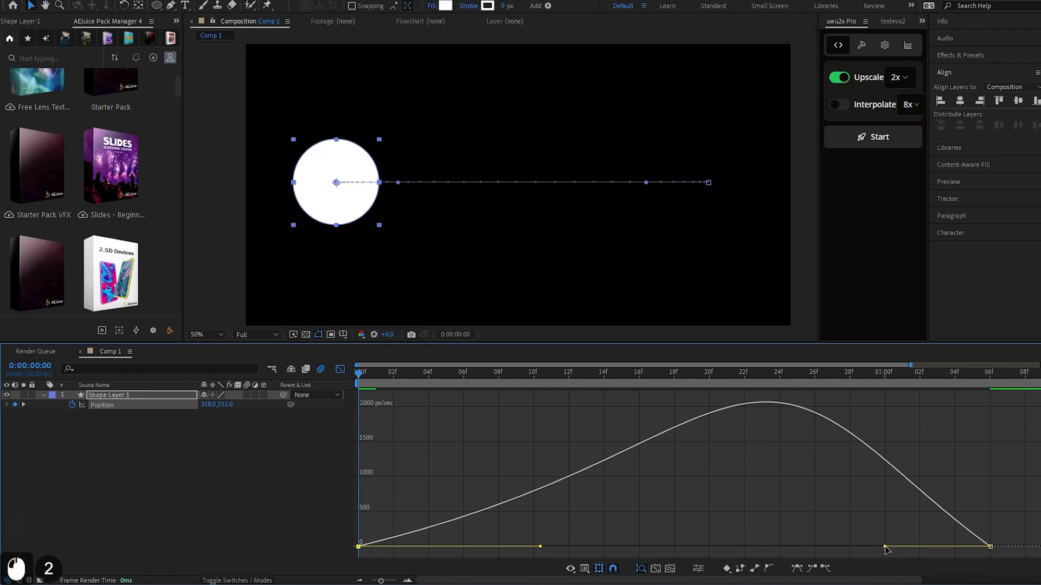
pyautogui.press('ctrl+z')
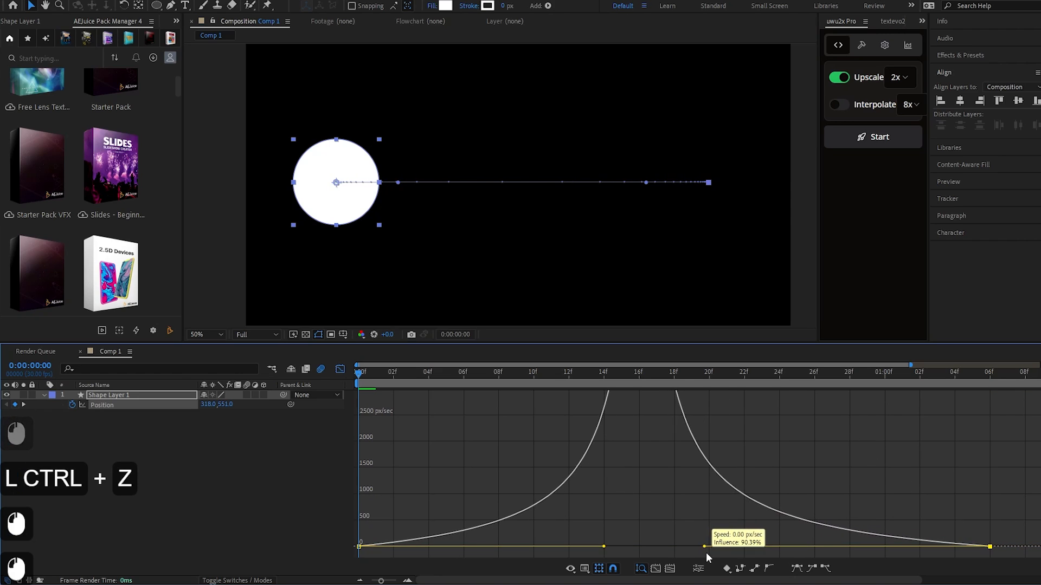
pyautogui.press('space')
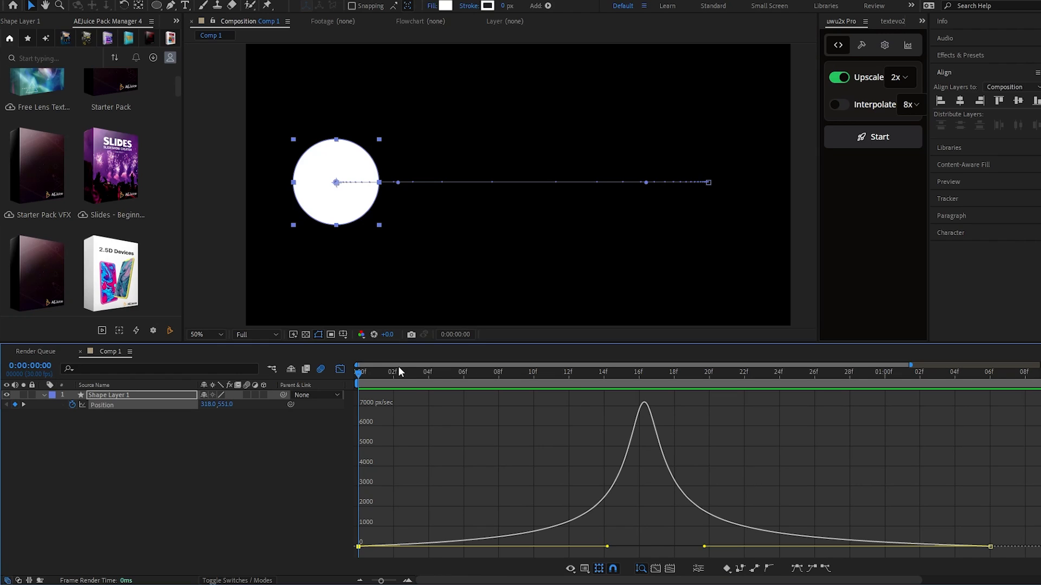
pyautogui.moveTo(395, 364)
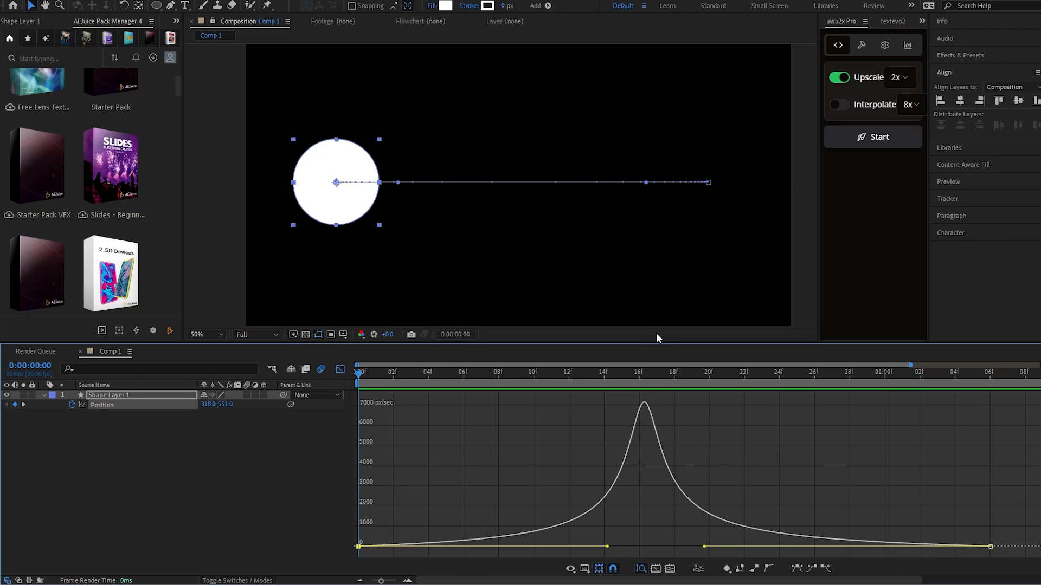
pyautogui.moveTo(474, 401)
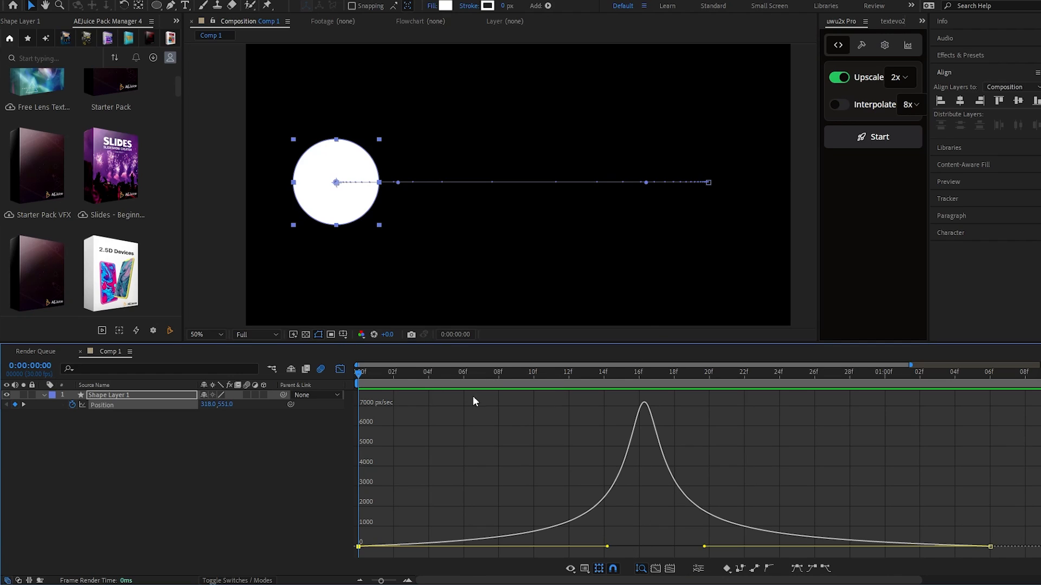
pyautogui.moveTo(519, 545)
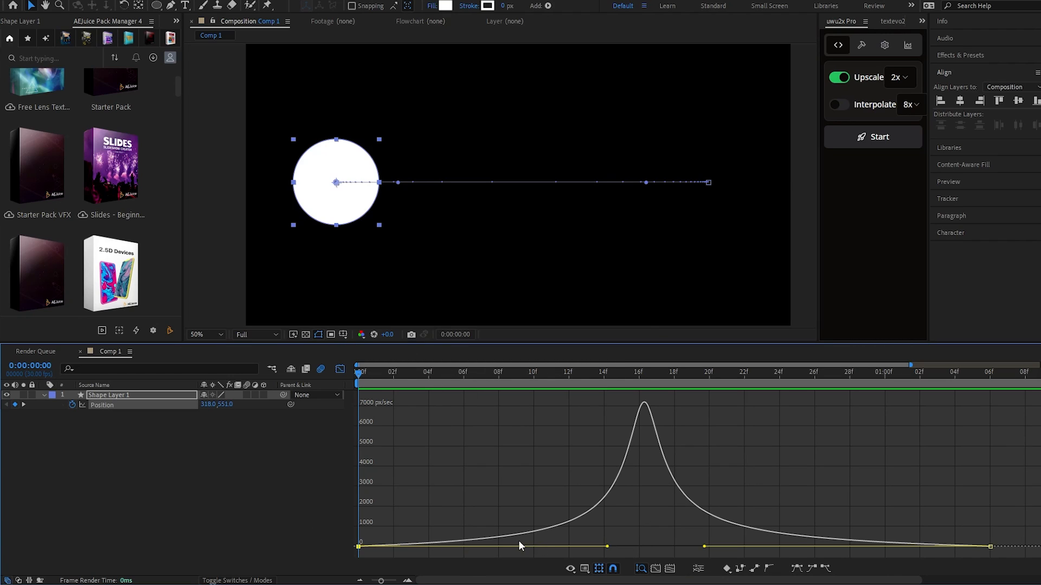
pyautogui.moveTo(534, 541)
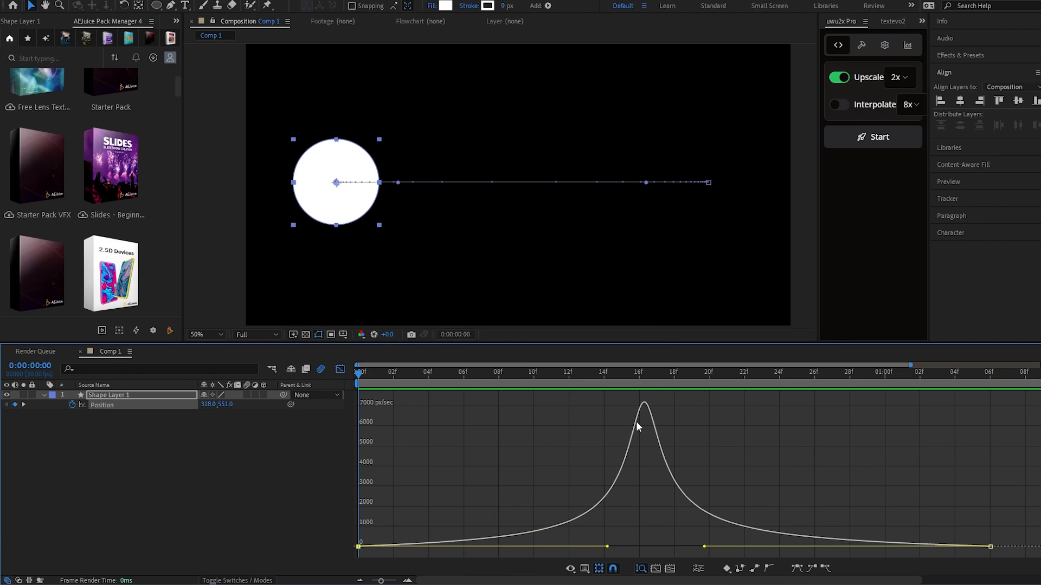
pyautogui.moveTo(614, 457)
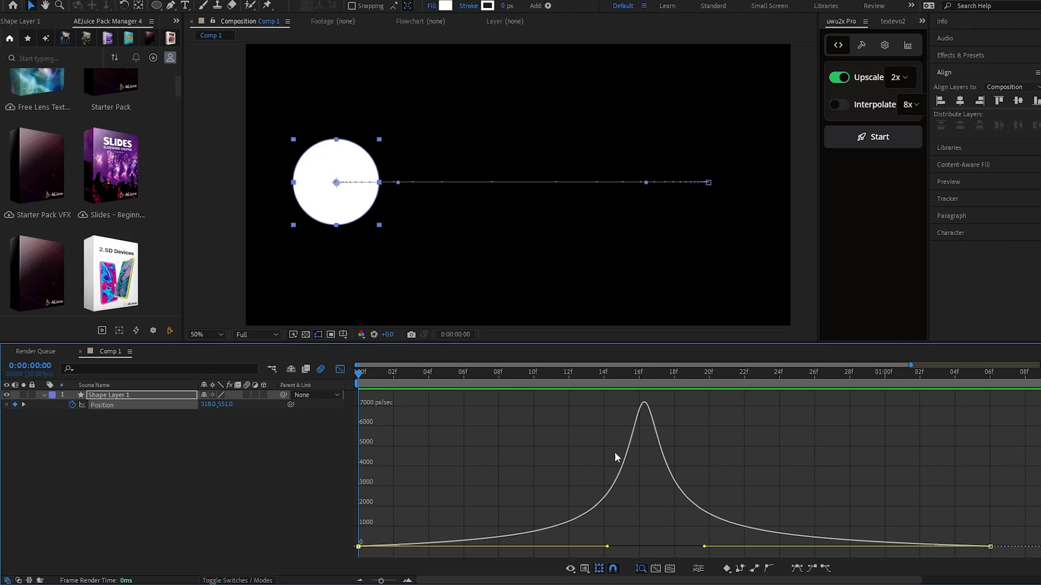
pyautogui.moveTo(957, 561)
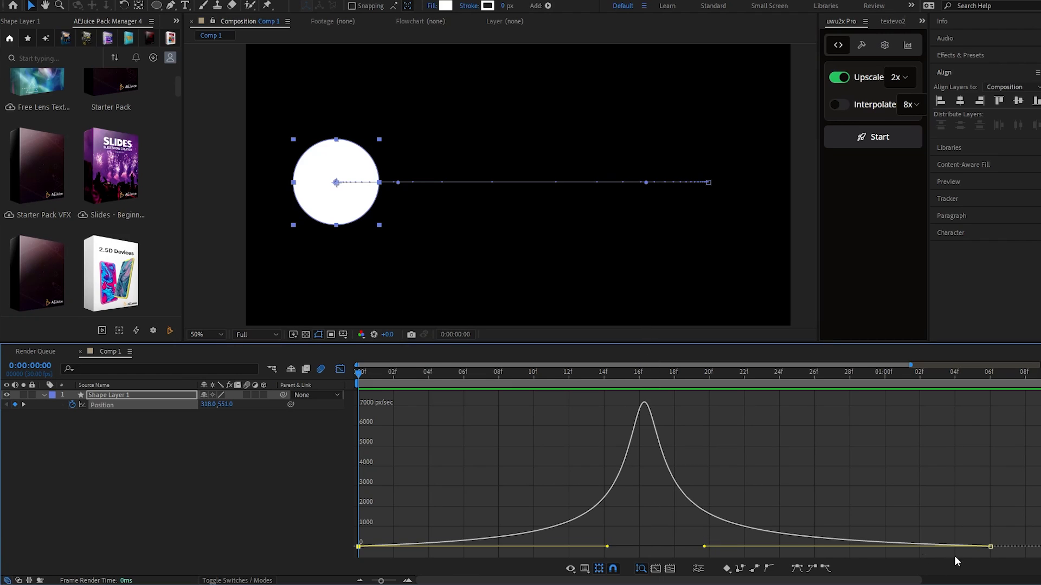
pyautogui.moveTo(787, 539)
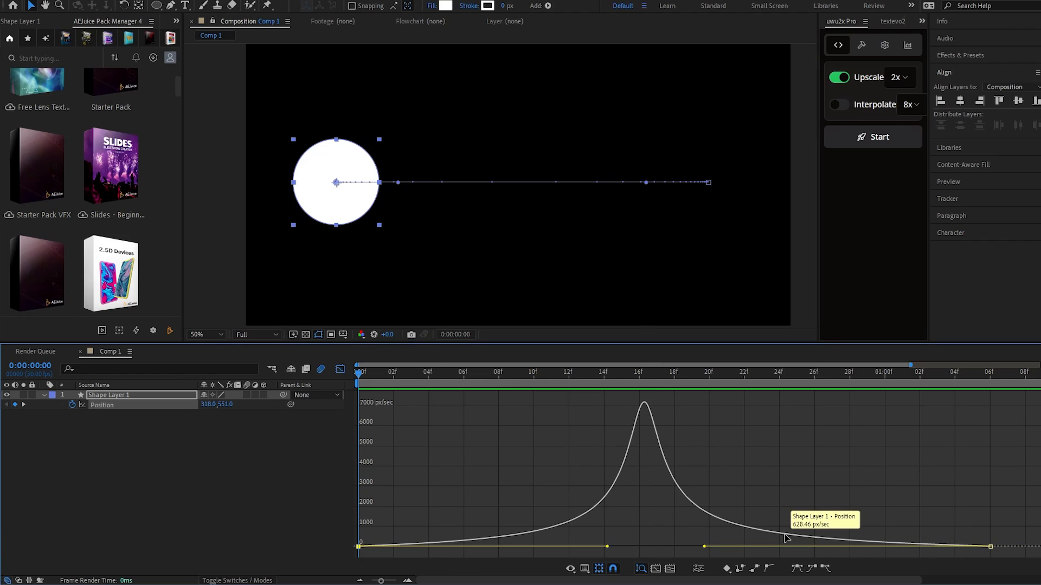
pyautogui.moveTo(424, 546)
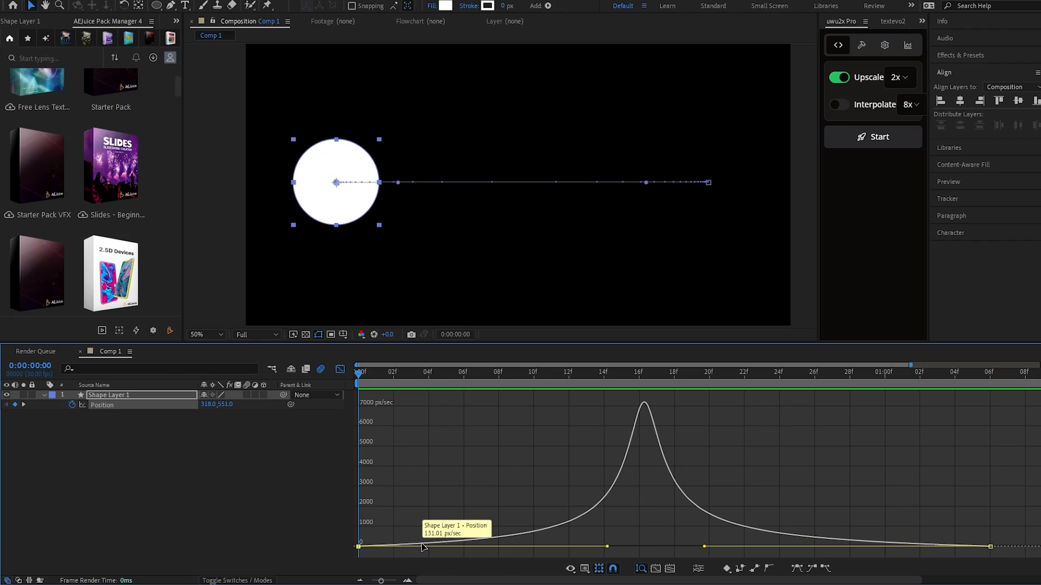
pyautogui.moveTo(511, 537)
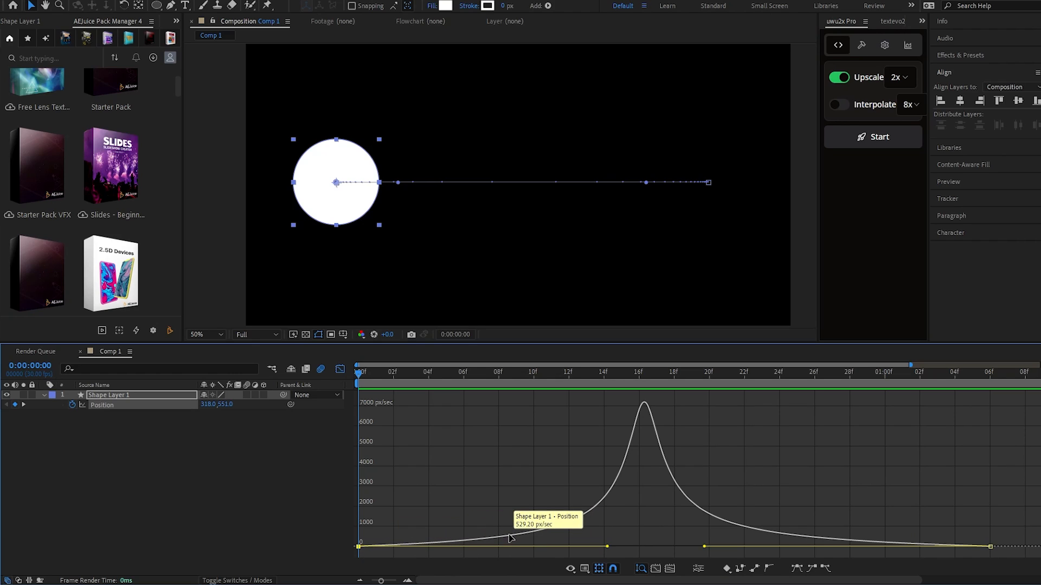
pyautogui.moveTo(540, 535)
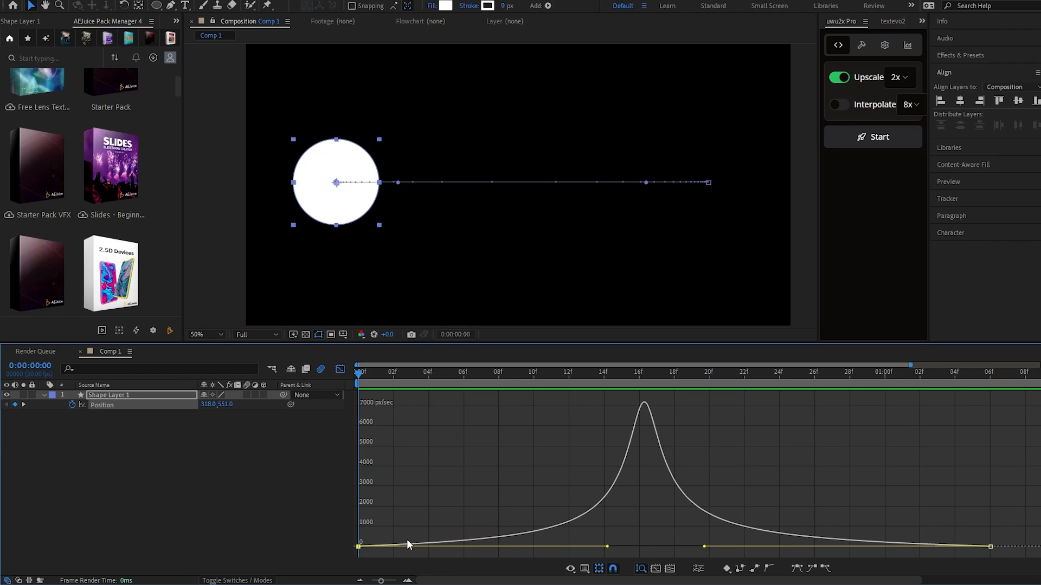
pyautogui.moveTo(572, 531)
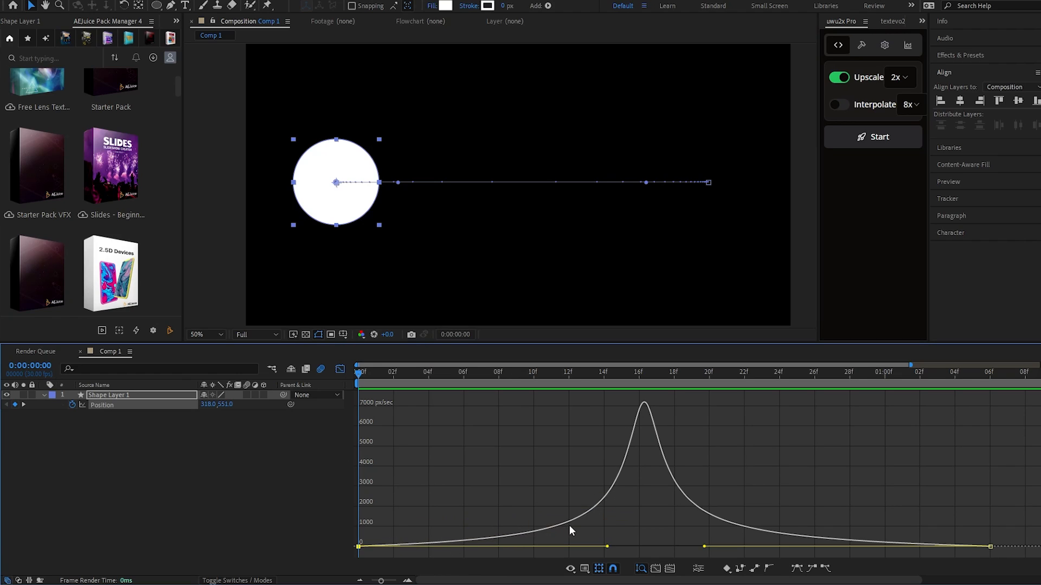
pyautogui.moveTo(648, 409)
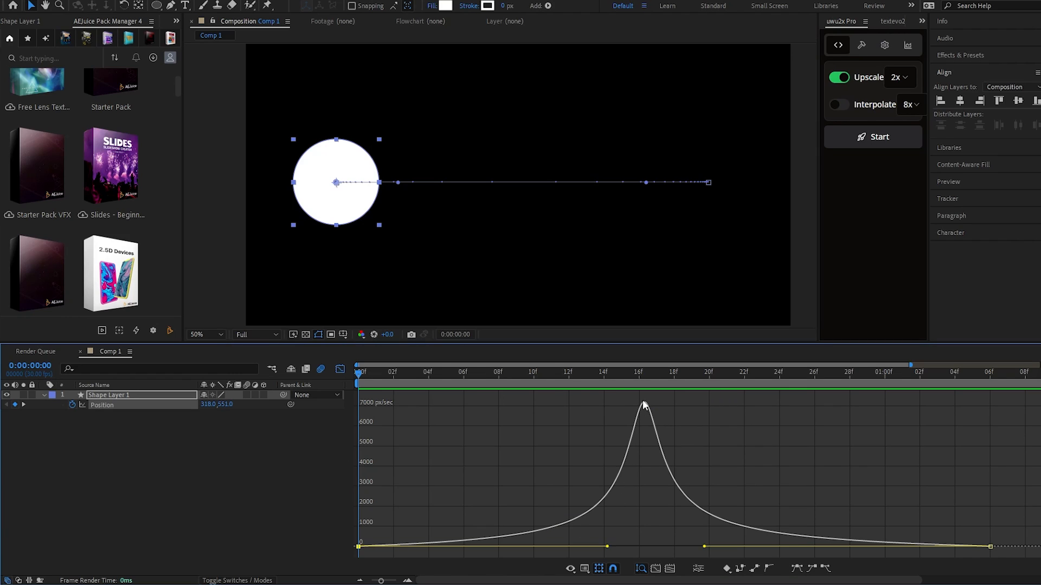
pyautogui.moveTo(791, 542)
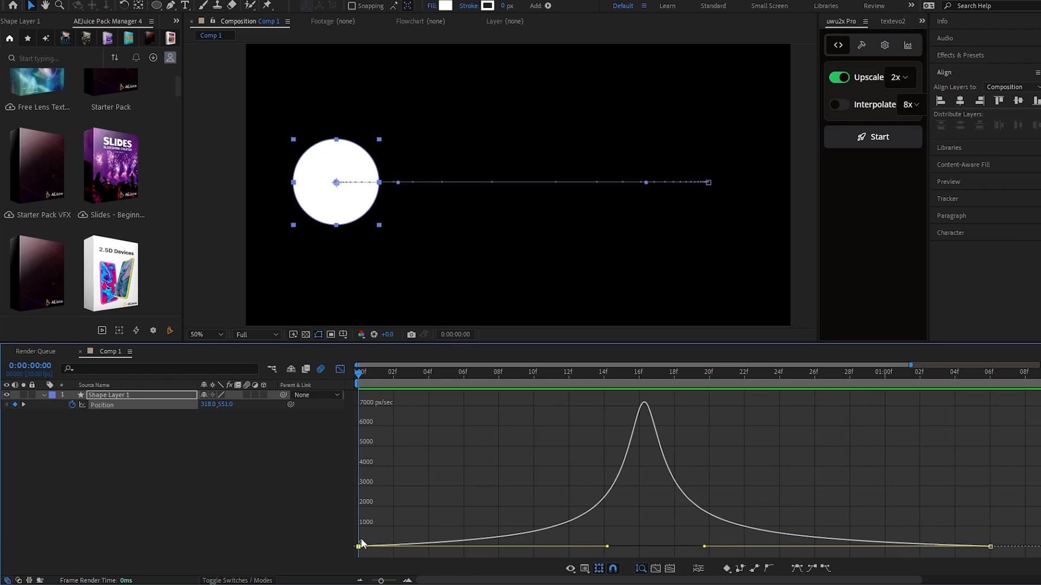
pyautogui.moveTo(456, 546)
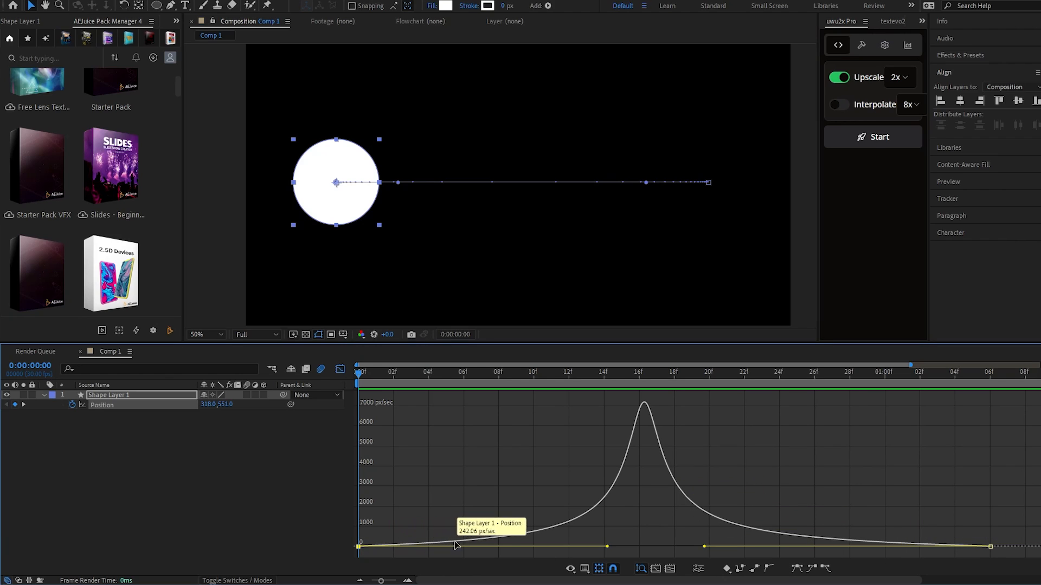
pyautogui.moveTo(604, 501)
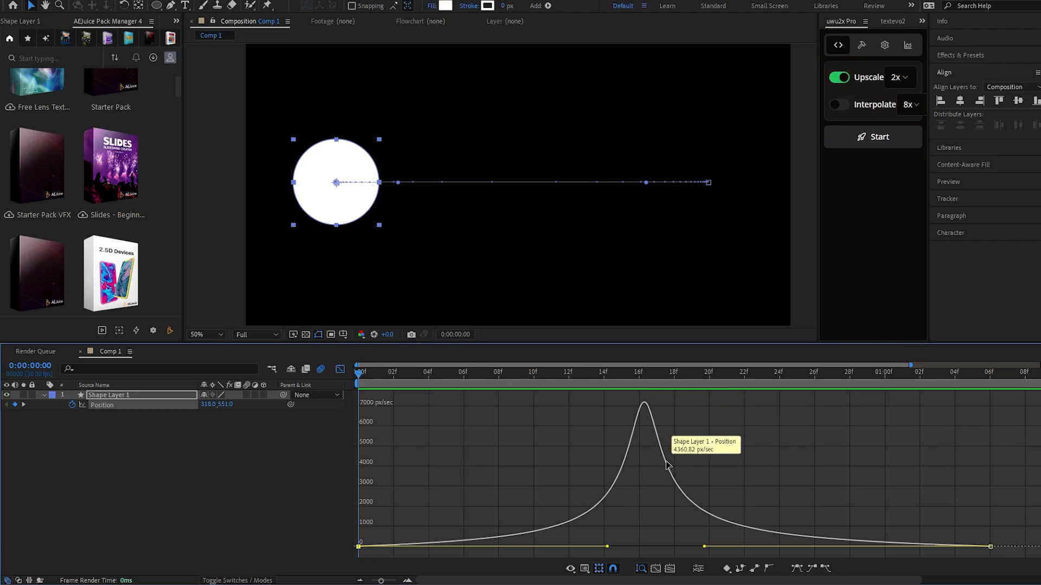
pyautogui.moveTo(801, 538)
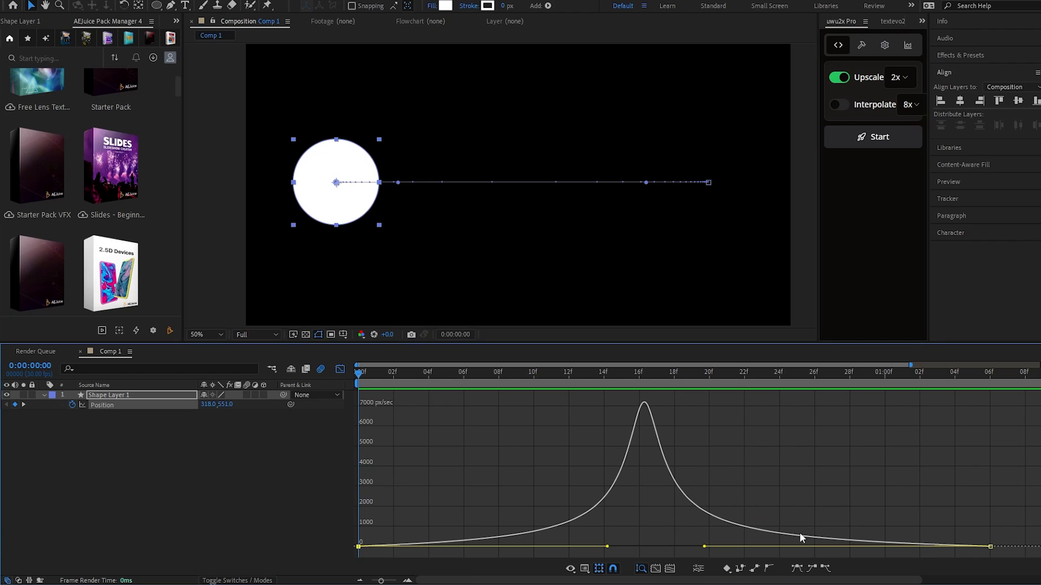
pyautogui.moveTo(853, 530)
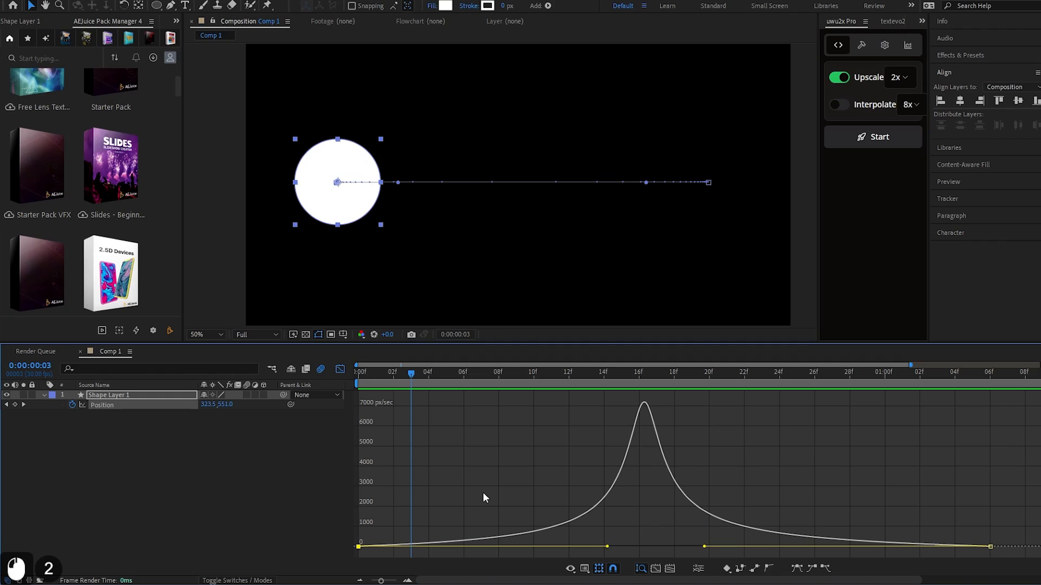
pyautogui.moveTo(409, 432)
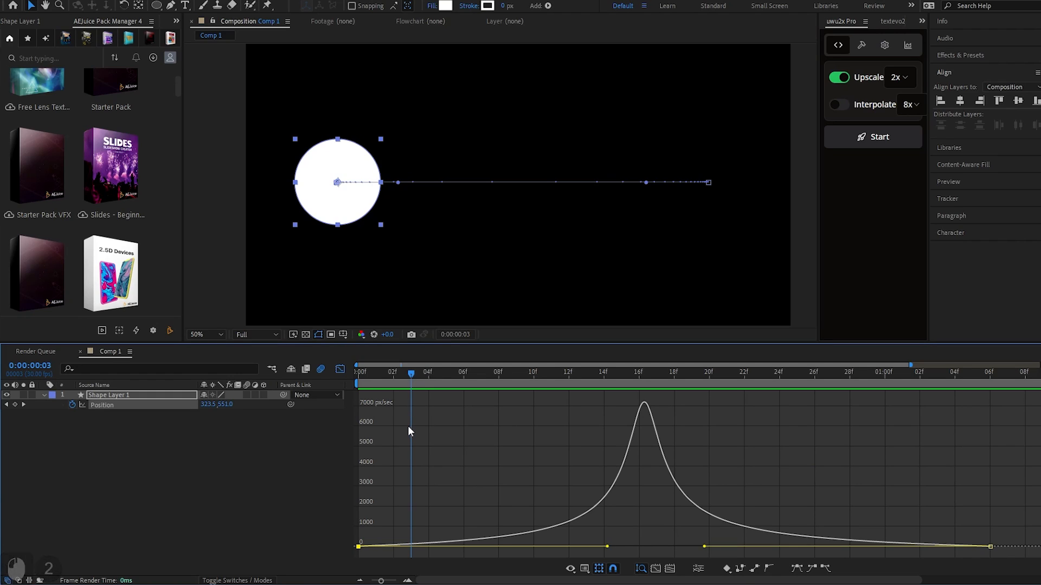
pyautogui.moveTo(315, 463)
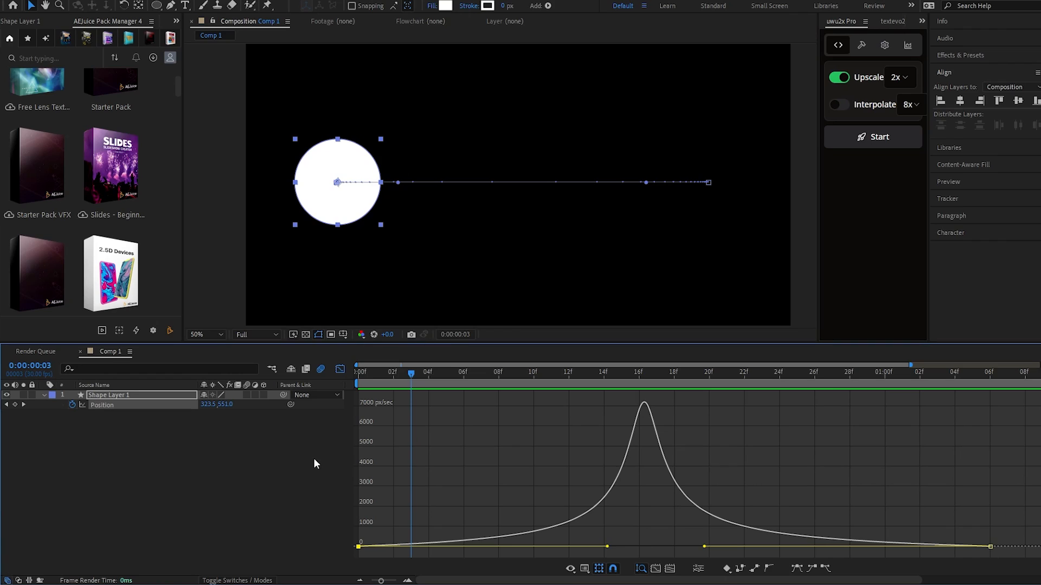
pyautogui.moveTo(359, 386)
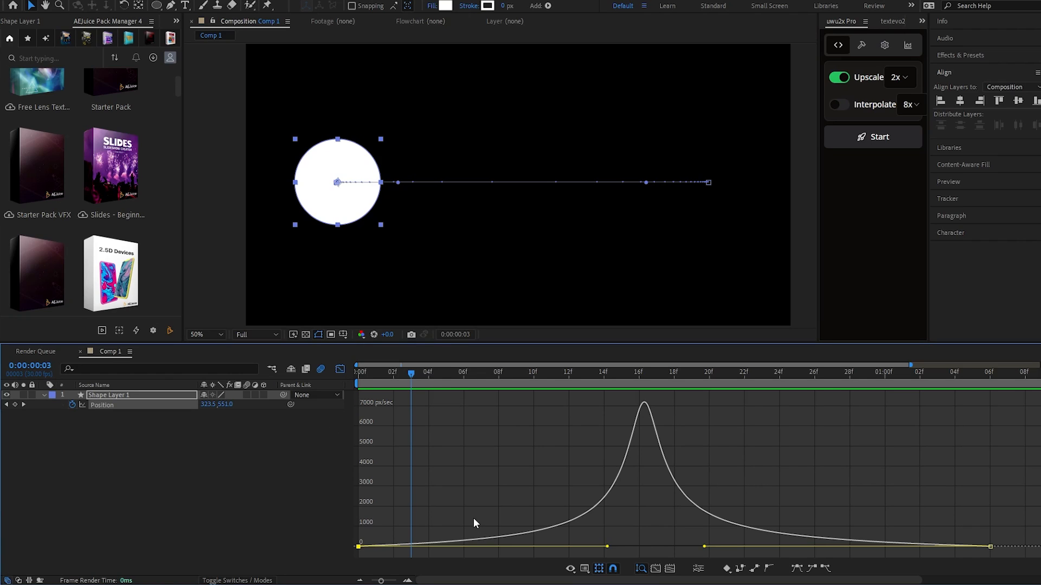
pyautogui.moveTo(449, 530)
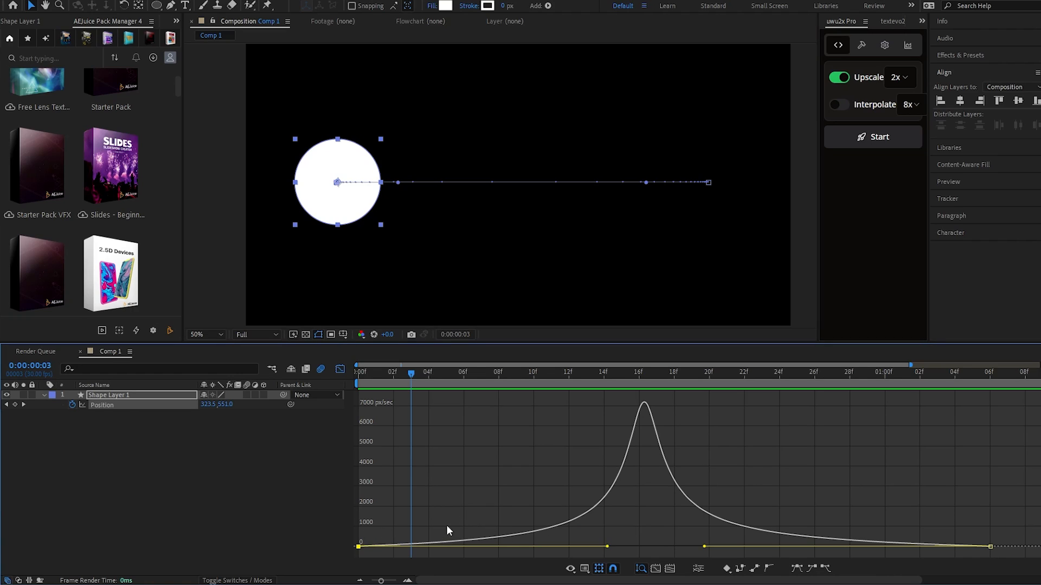
pyautogui.moveTo(753, 544)
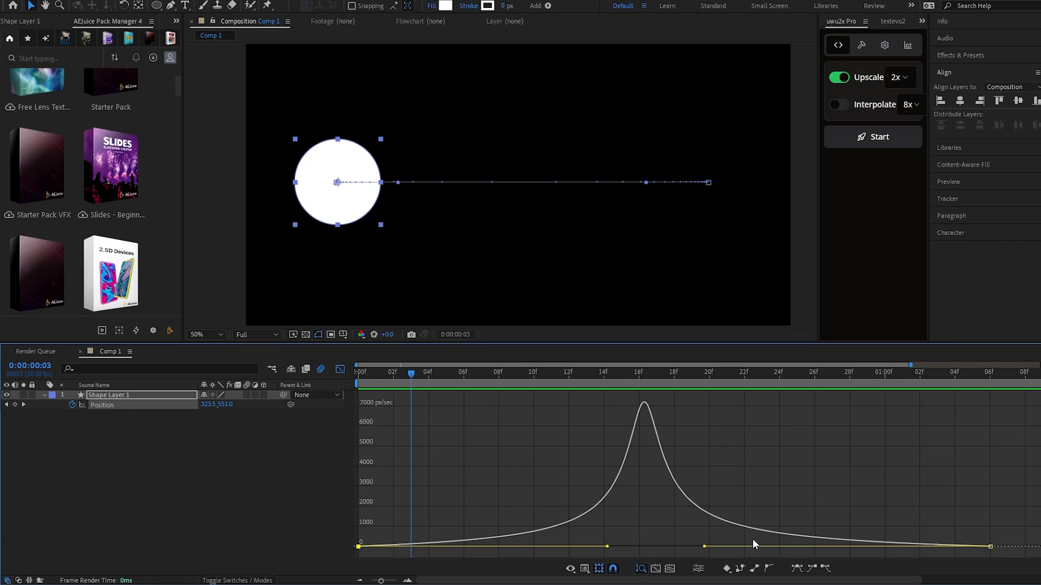
pyautogui.moveTo(754, 543)
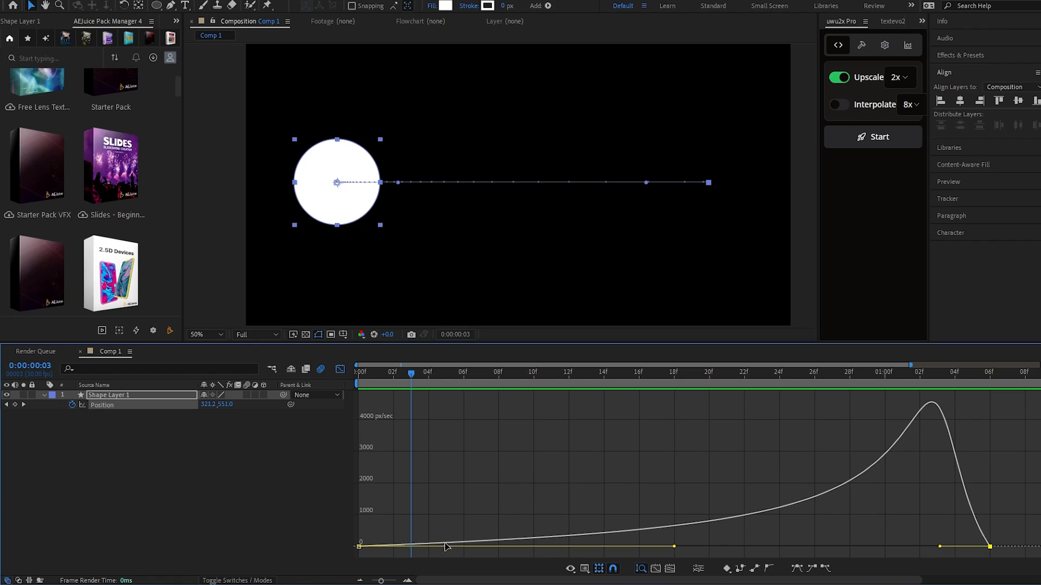
pyautogui.moveTo(556, 540)
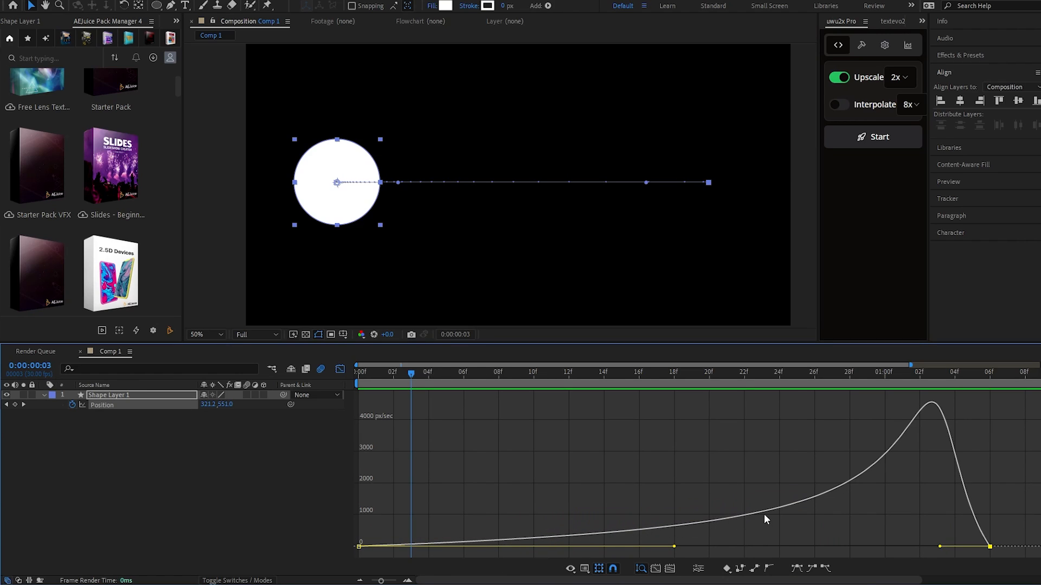
pyautogui.moveTo(857, 475)
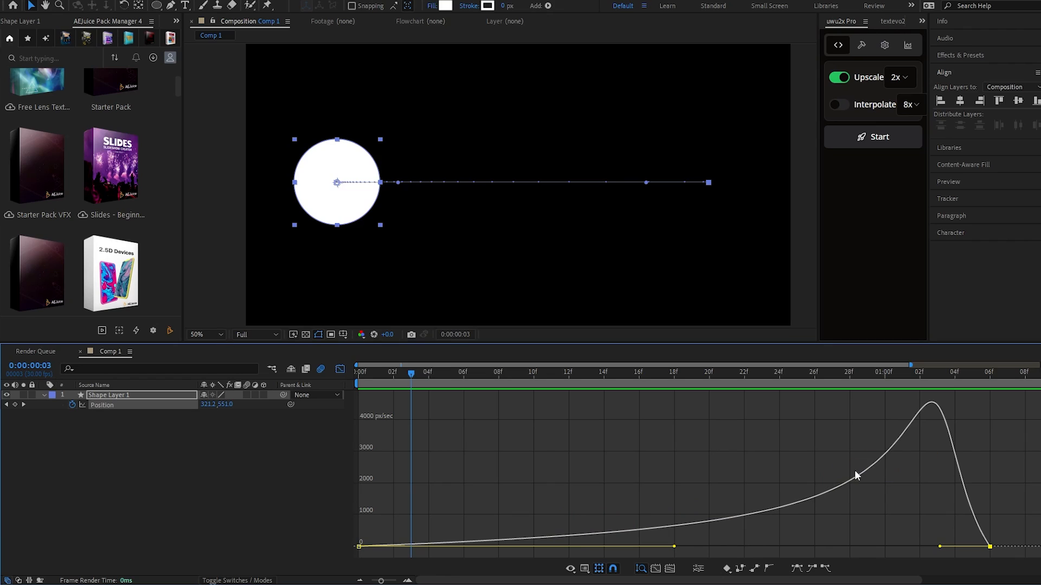
pyautogui.moveTo(929, 407)
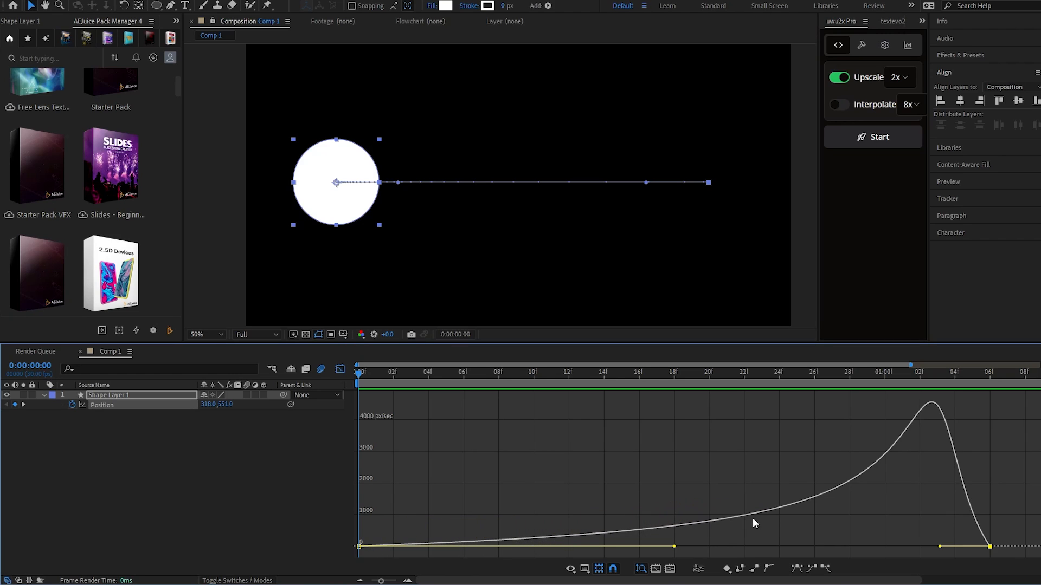
pyautogui.moveTo(934, 409)
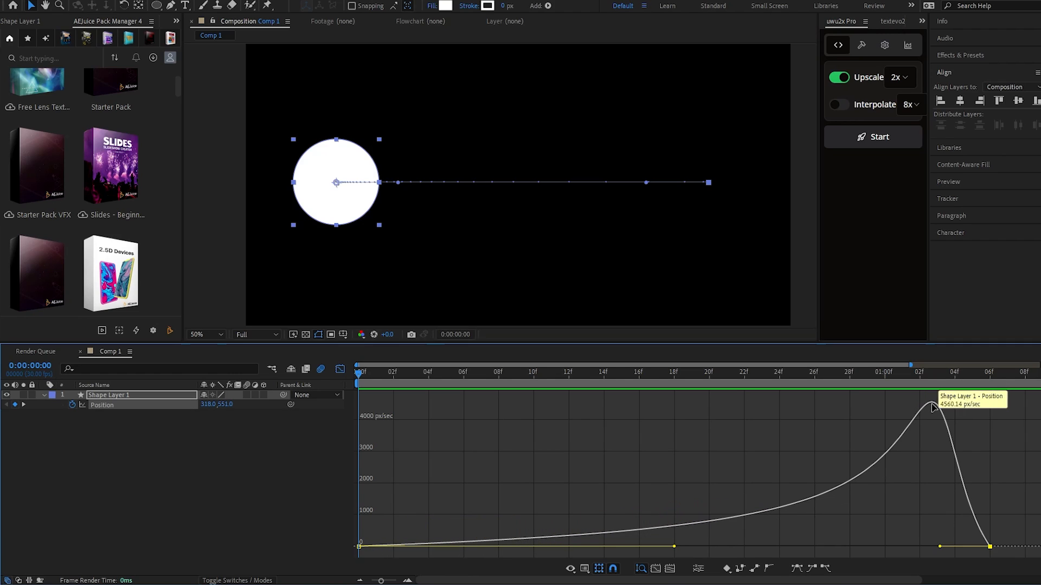
pyautogui.moveTo(971, 529)
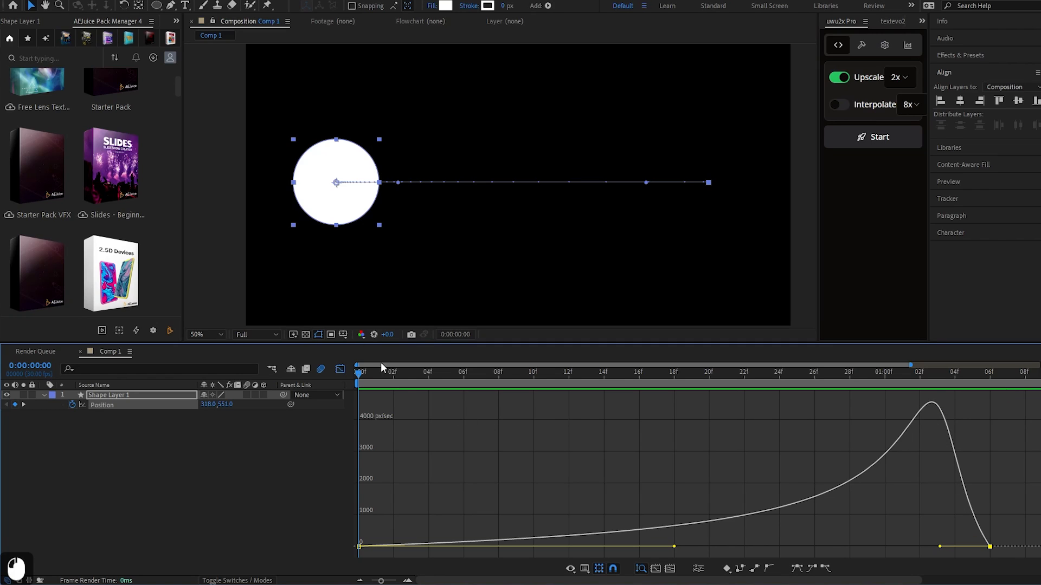
# - Preview the circle's motion with the balanced bell-shaped speed curve peaking near 5000 px/sec
pyautogui.press('space')
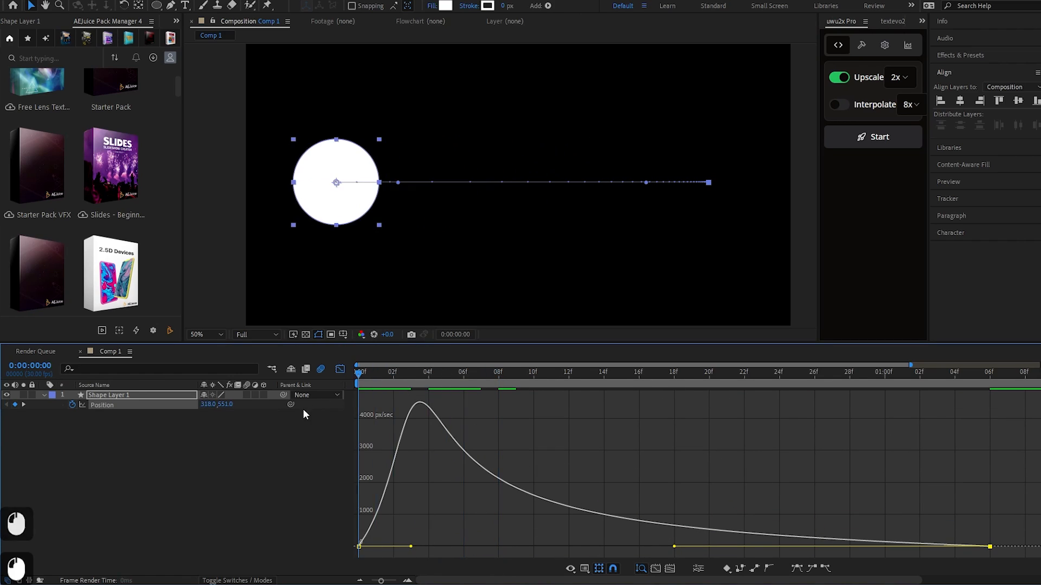
pyautogui.press('space')
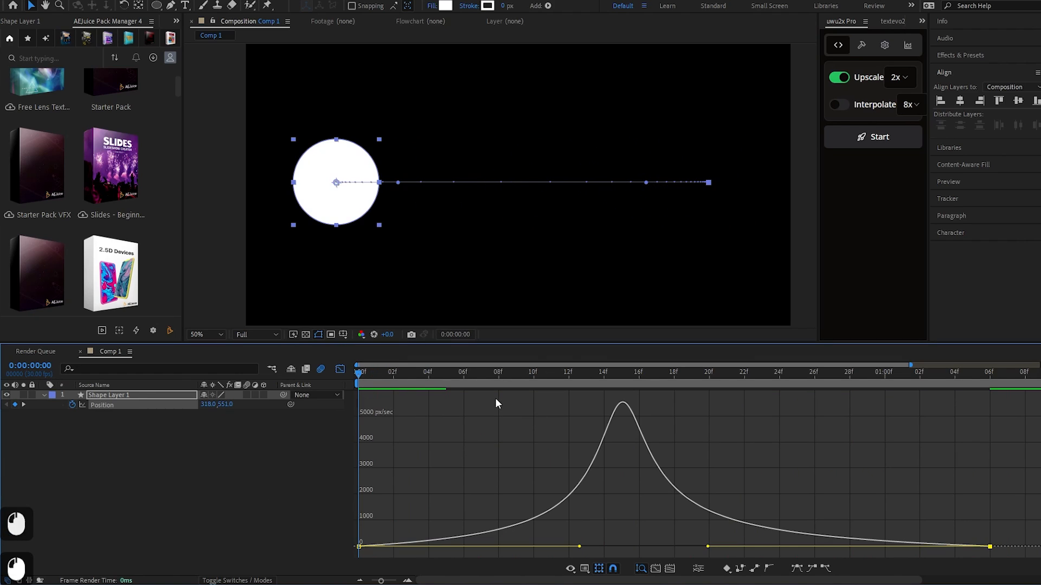
pyautogui.moveTo(491, 435)
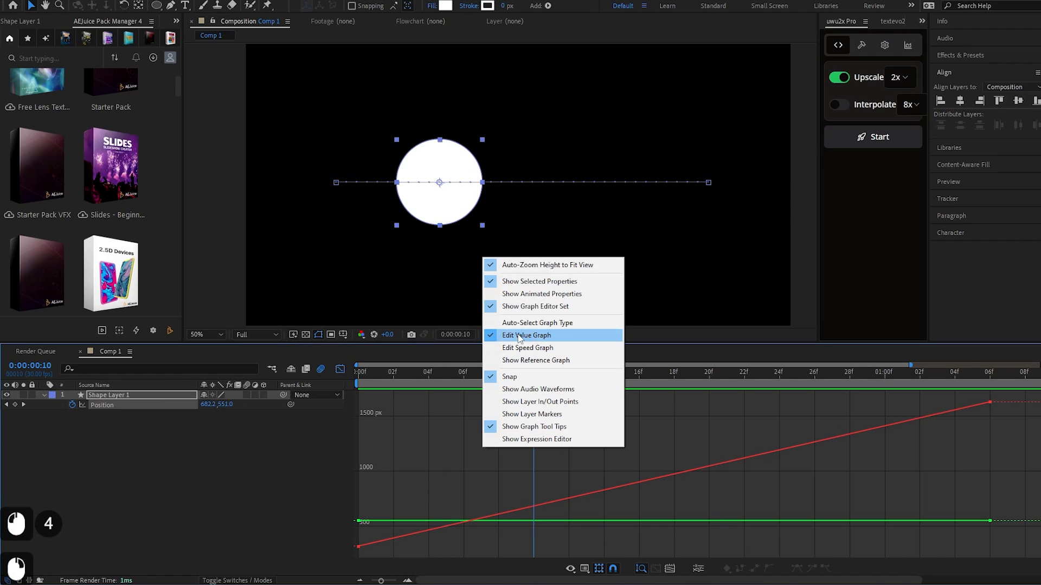
# - Switch the Graph Editor to the Position value graph, toggle to layer keyframes, and undo
pyautogui.click(526, 335)
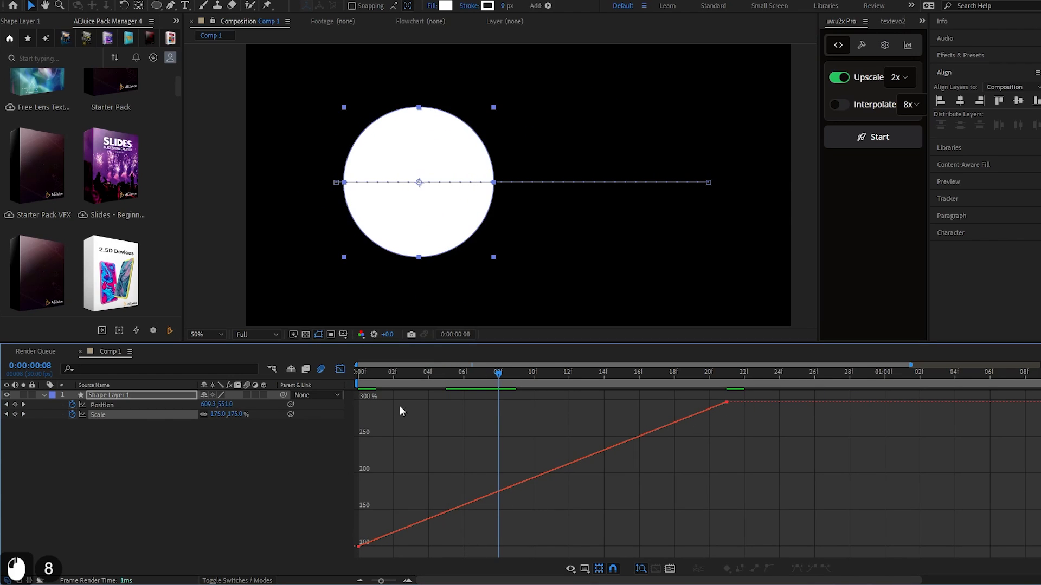
pyautogui.click(340, 368)
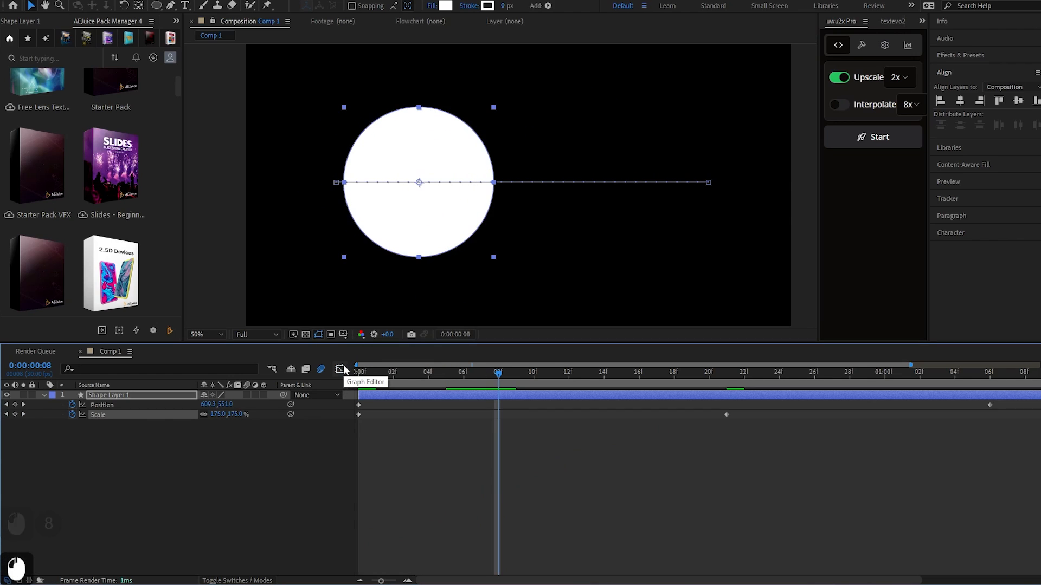
pyautogui.press('ctrl+z')
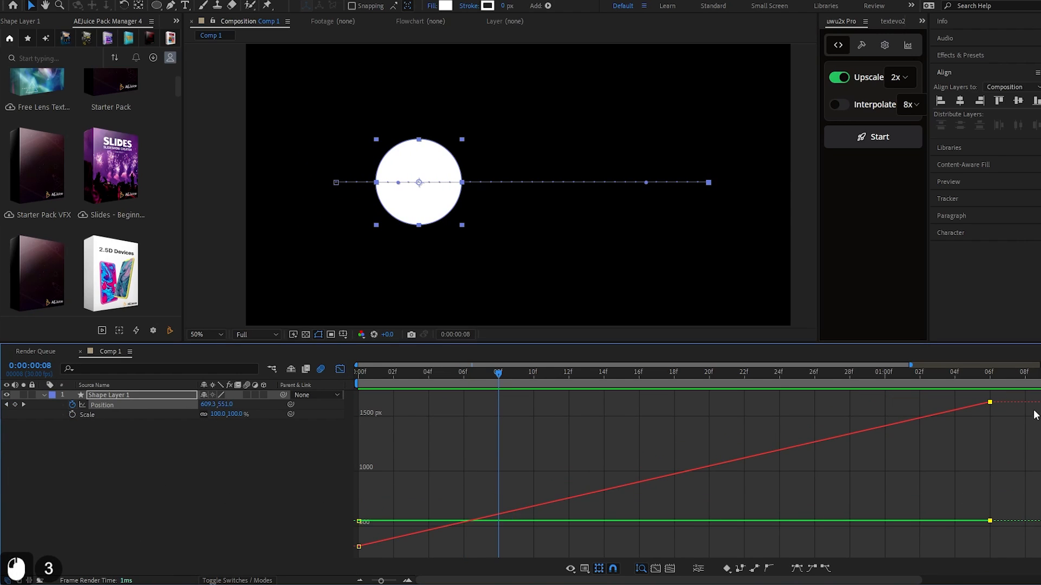
pyautogui.moveTo(716, 494)
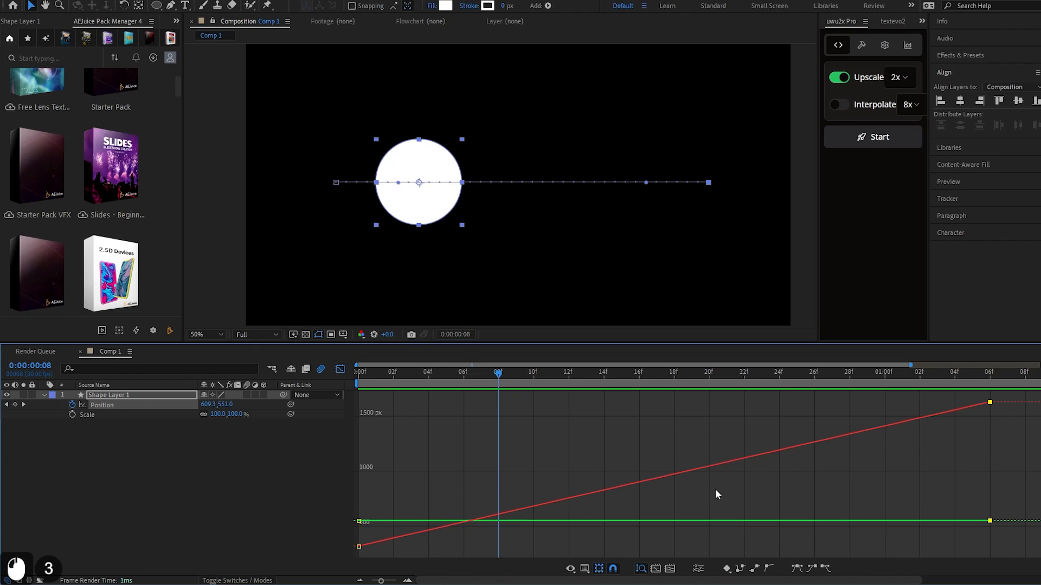
pyautogui.moveTo(111, 420)
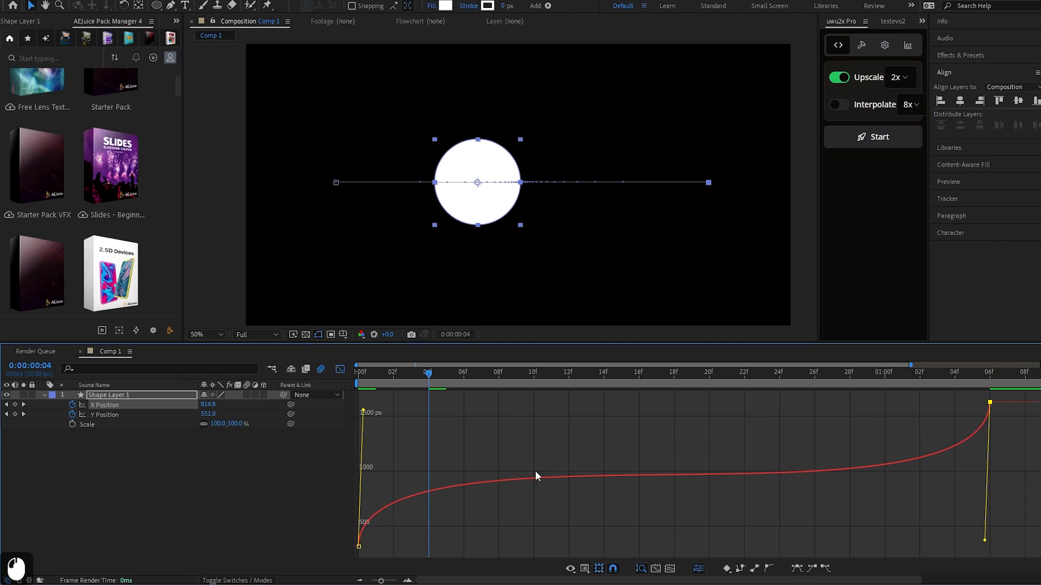
pyautogui.moveTo(624, 480)
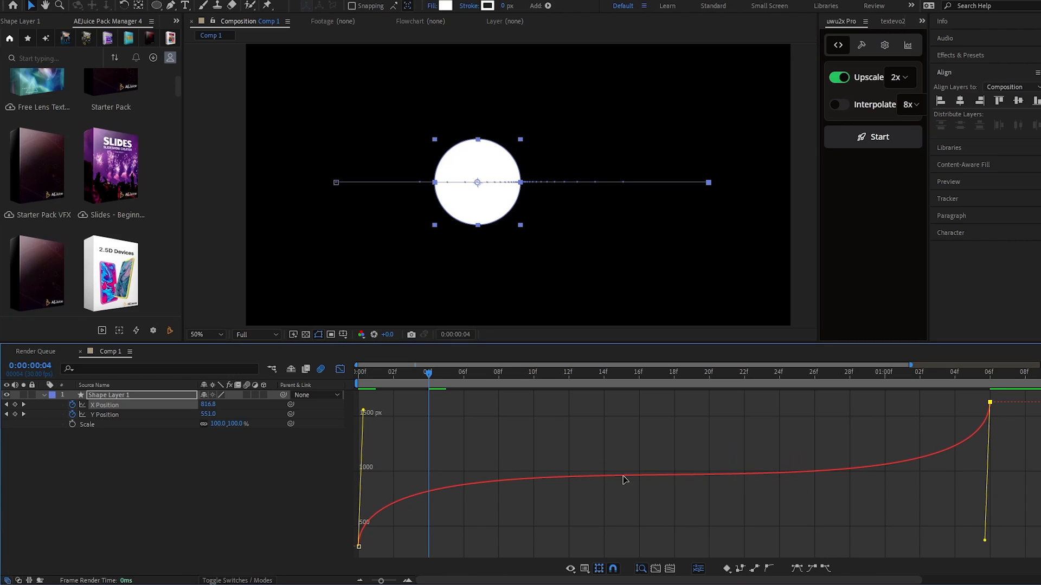
pyautogui.moveTo(421, 397)
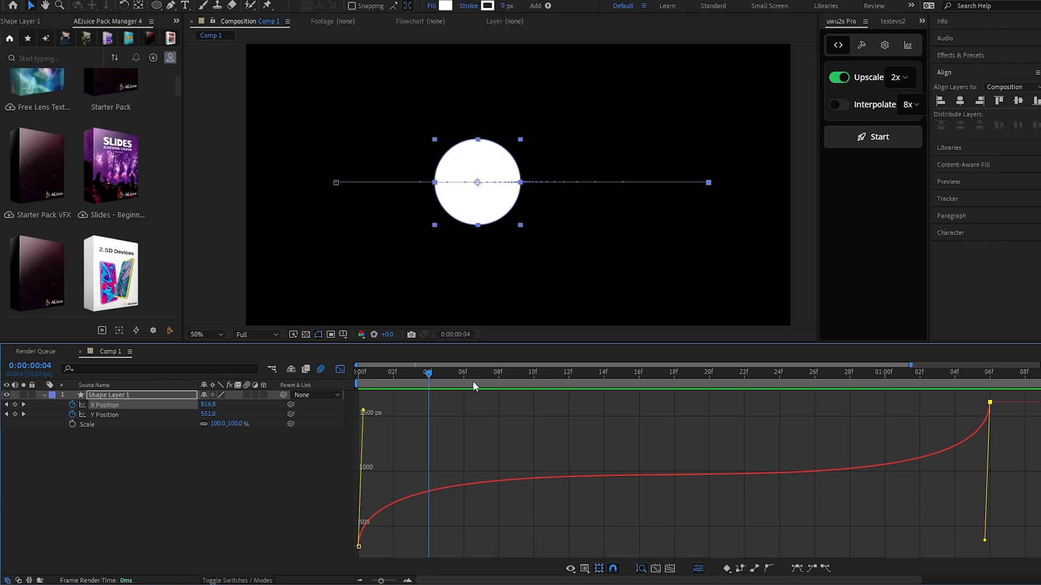
pyautogui.moveTo(811, 456)
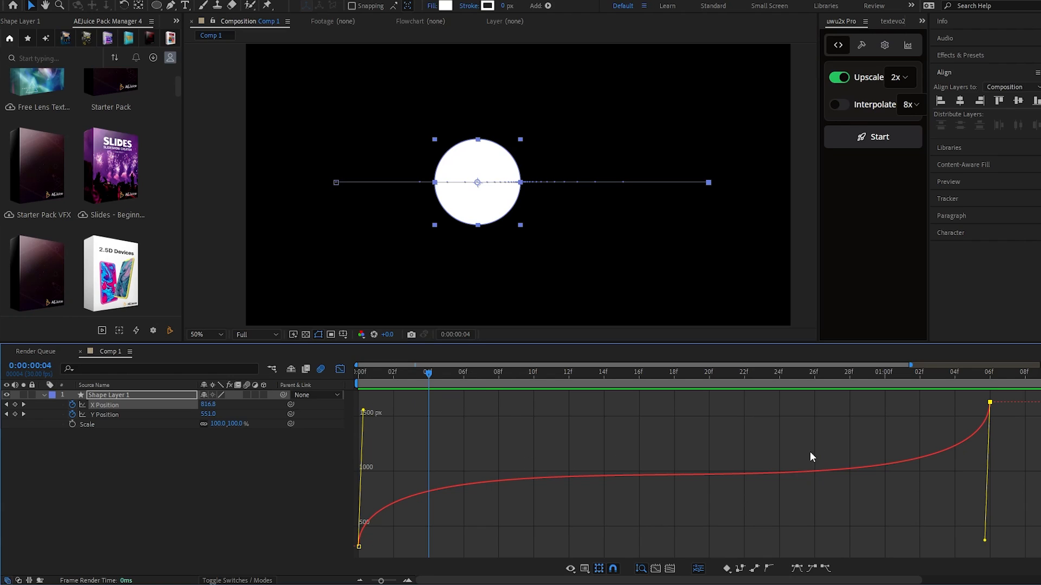
pyautogui.moveTo(541, 452)
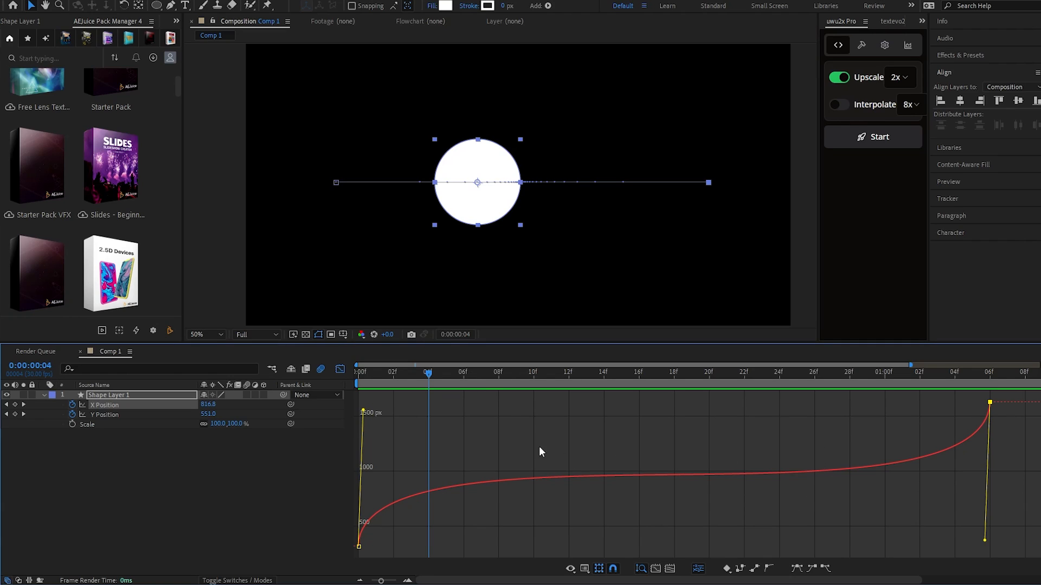
pyautogui.moveTo(567, 479)
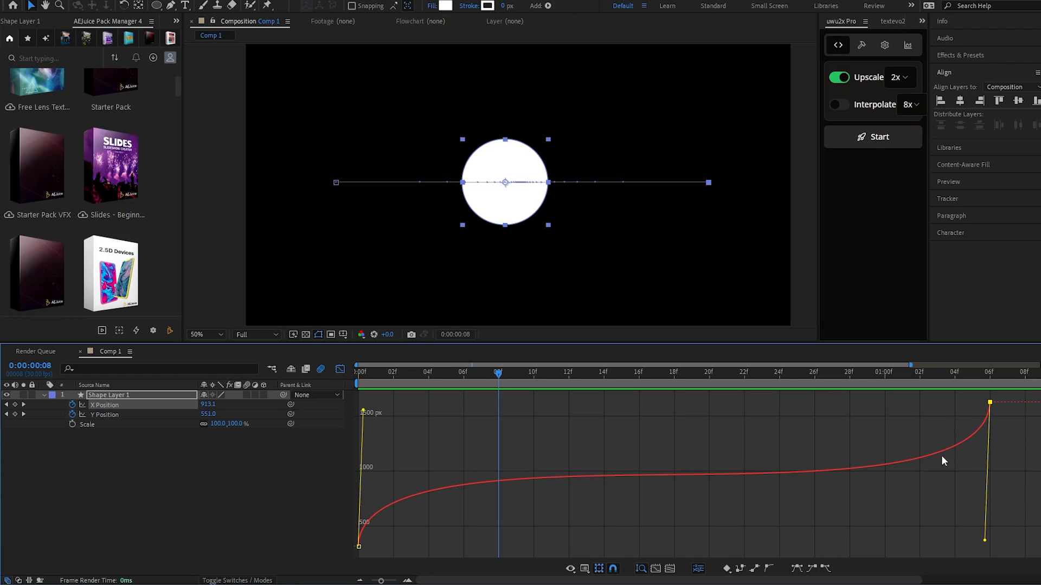
pyautogui.moveTo(517, 381)
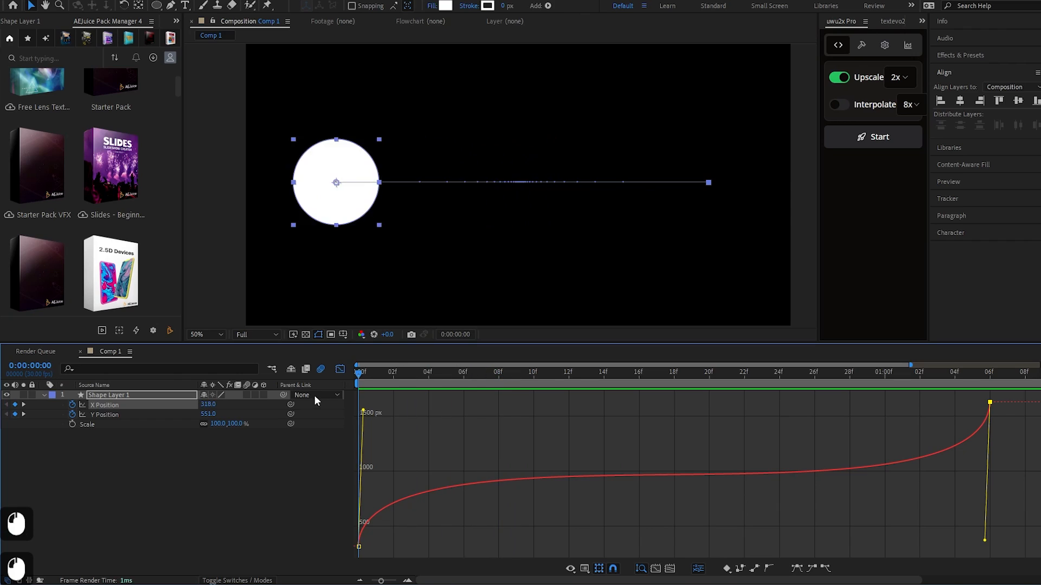
pyautogui.click(656, 374)
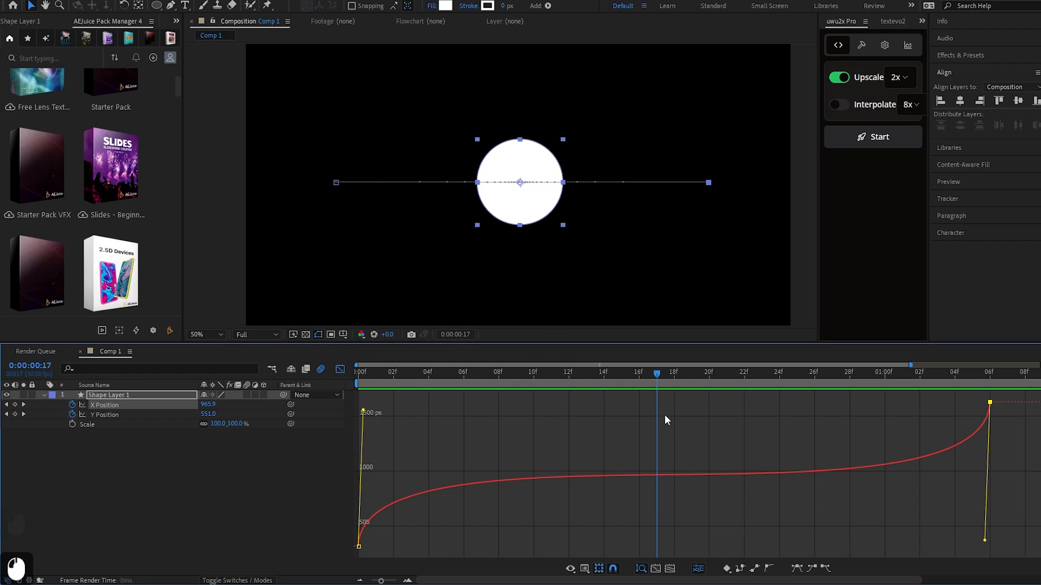
pyautogui.click(886, 372)
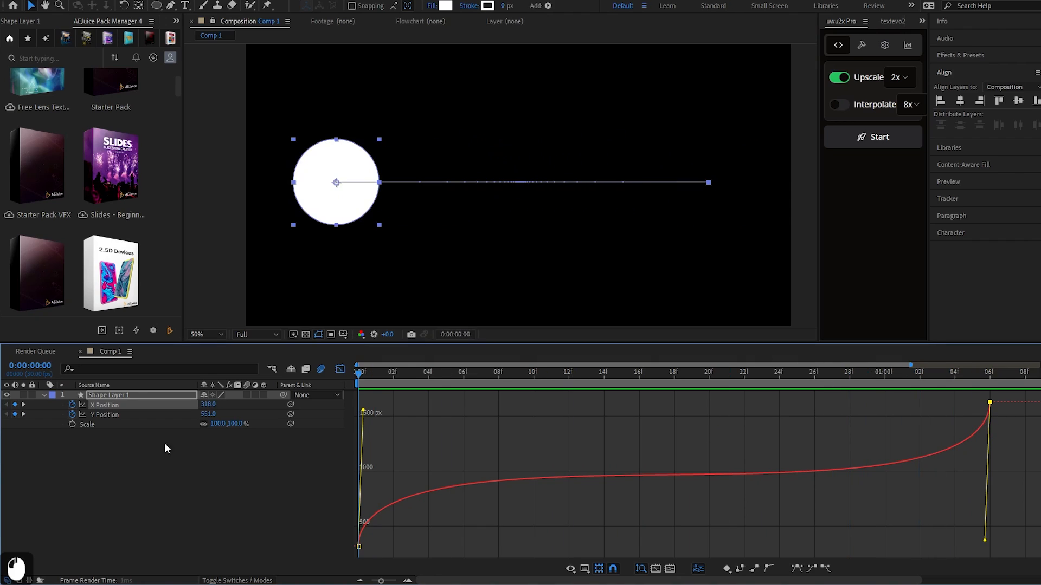
pyautogui.press('space')
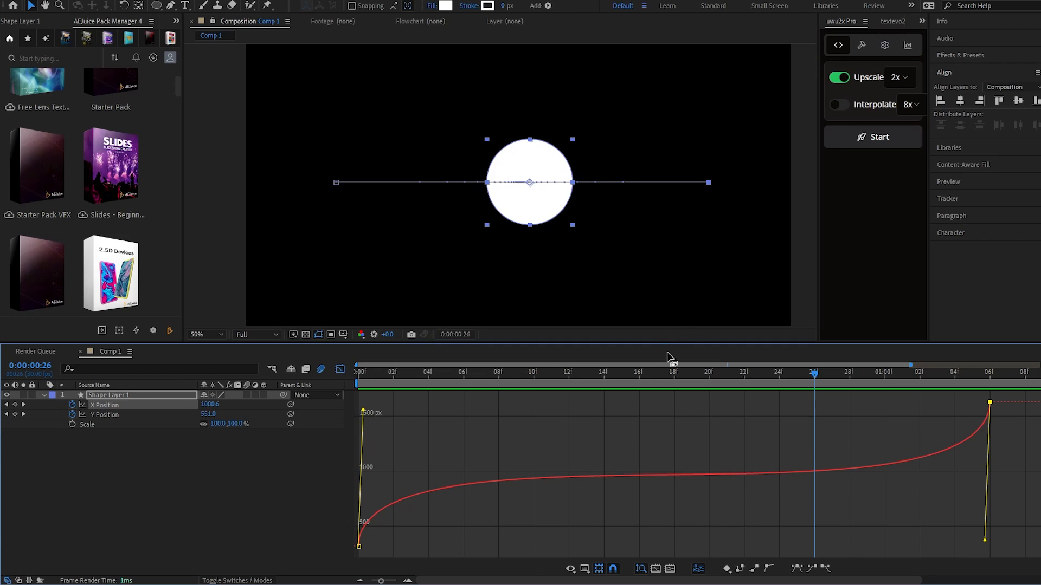
pyautogui.moveTo(488, 378)
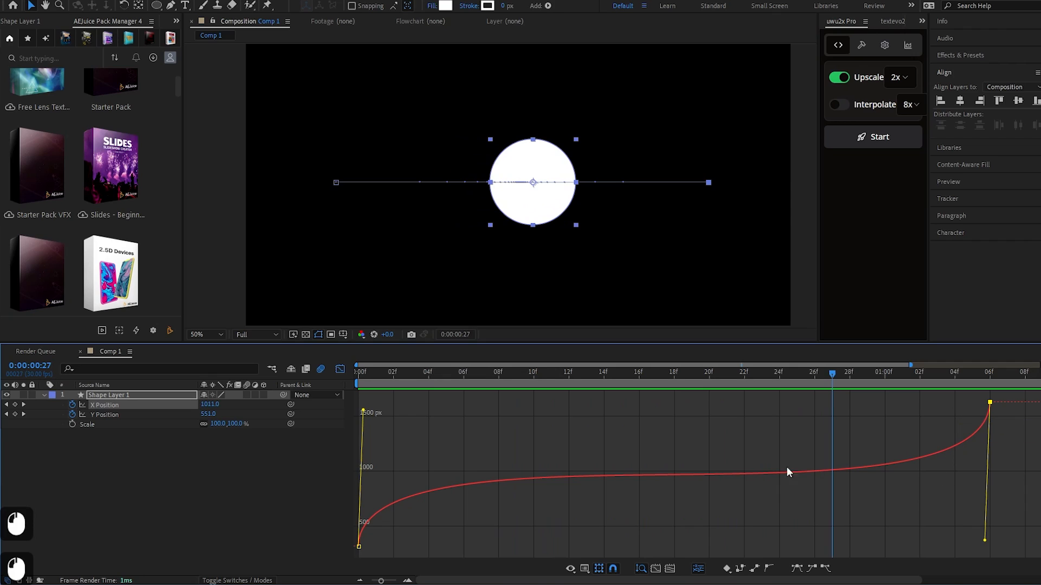
pyautogui.press('space')
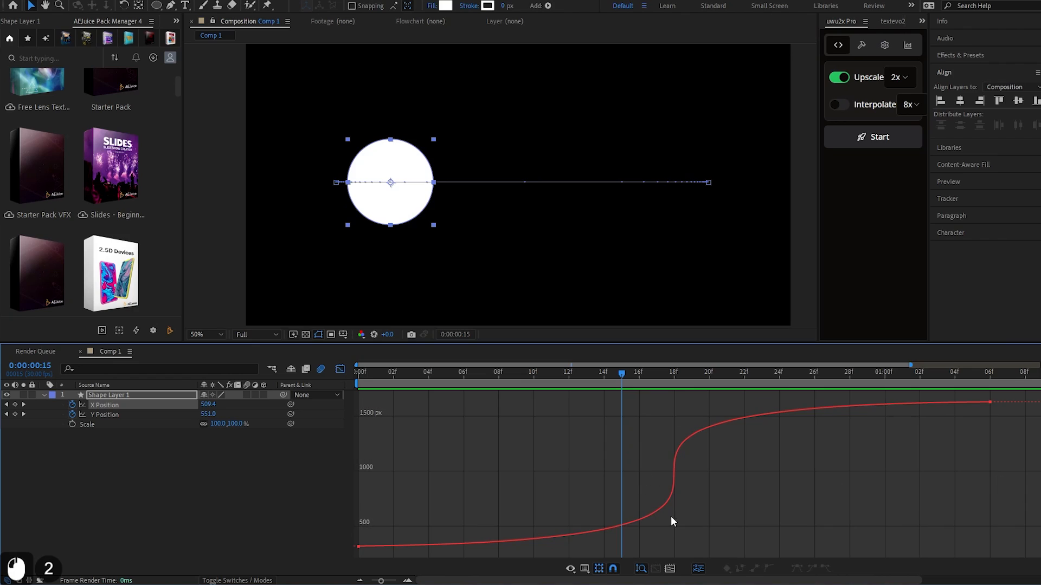
pyautogui.moveTo(680, 489)
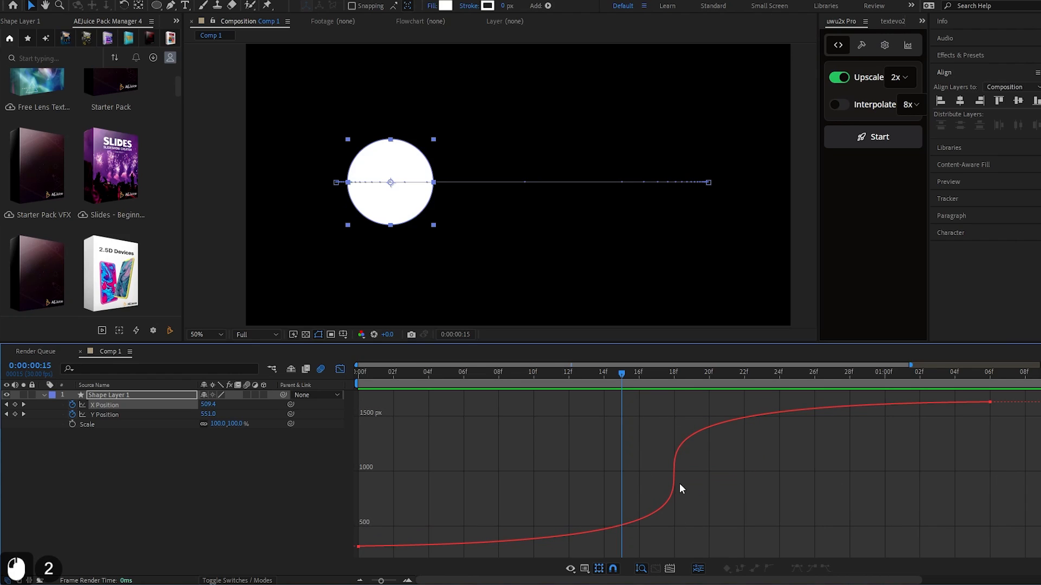
pyautogui.moveTo(677, 475)
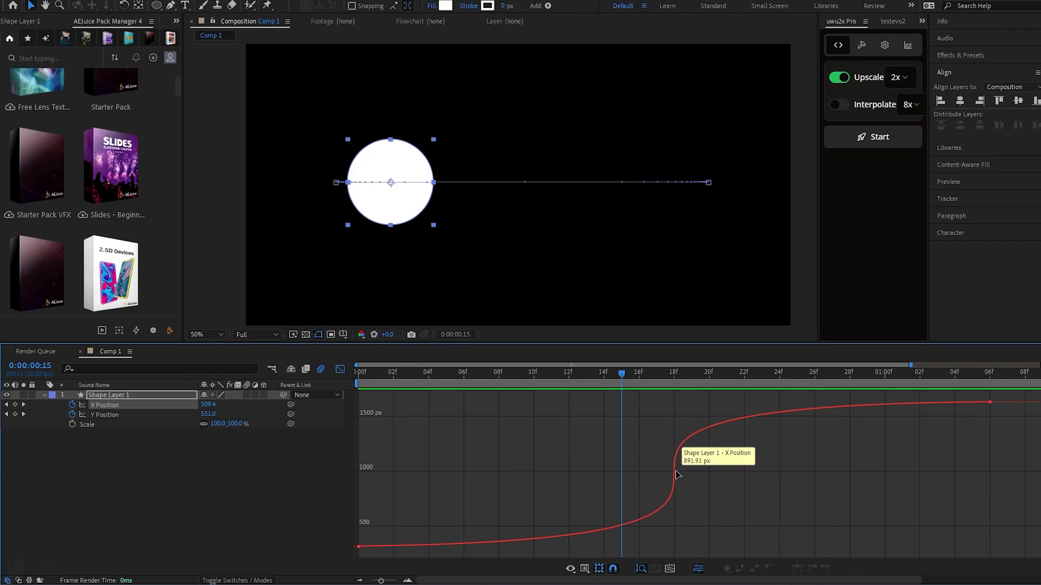
# - Undo a handle move, preview the softened S-curve motion, and adjust the graph view
pyautogui.press('ctrl+z')
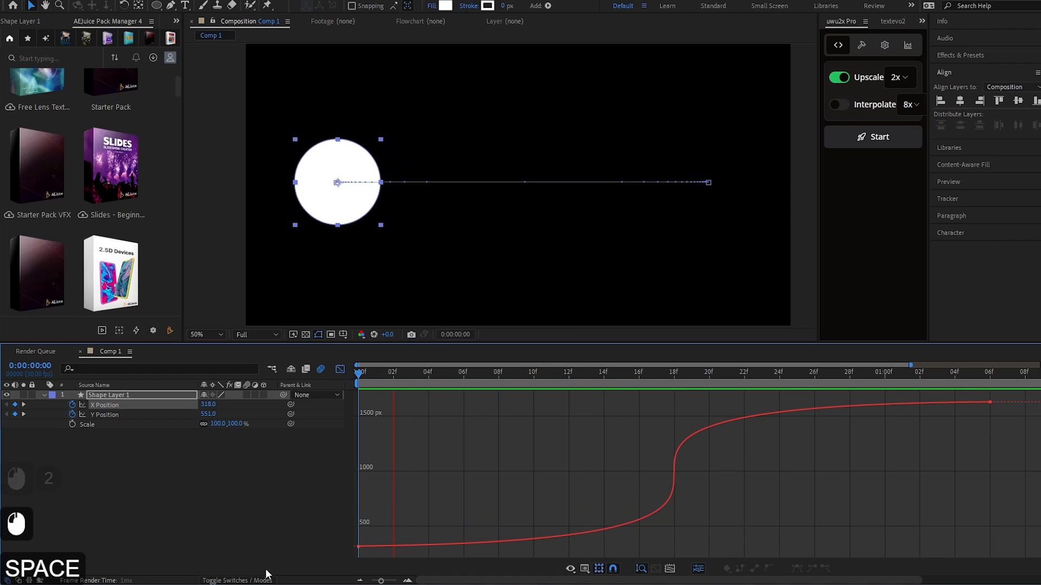
pyautogui.press('space')
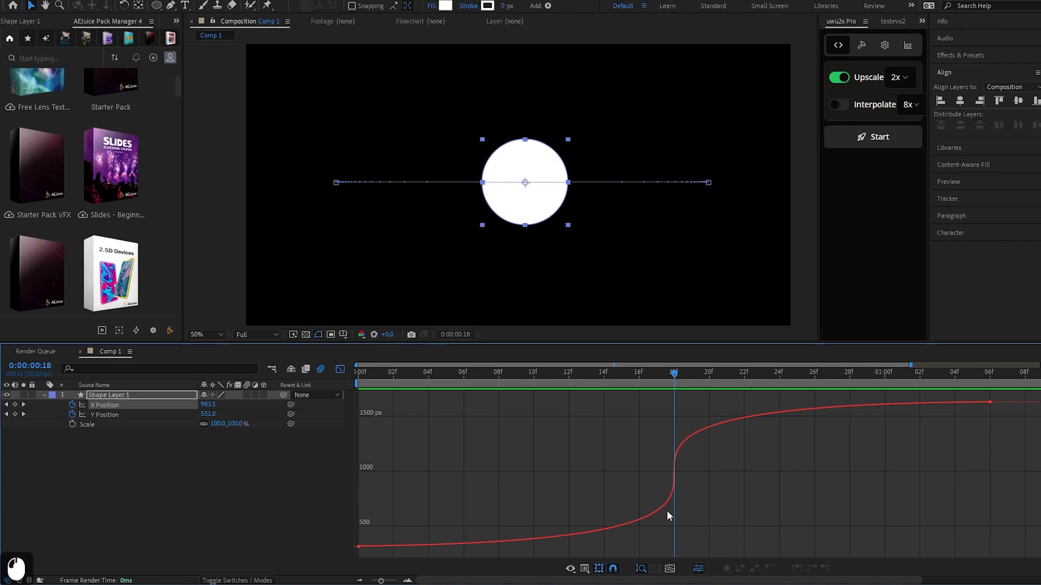
pyautogui.moveTo(654, 512)
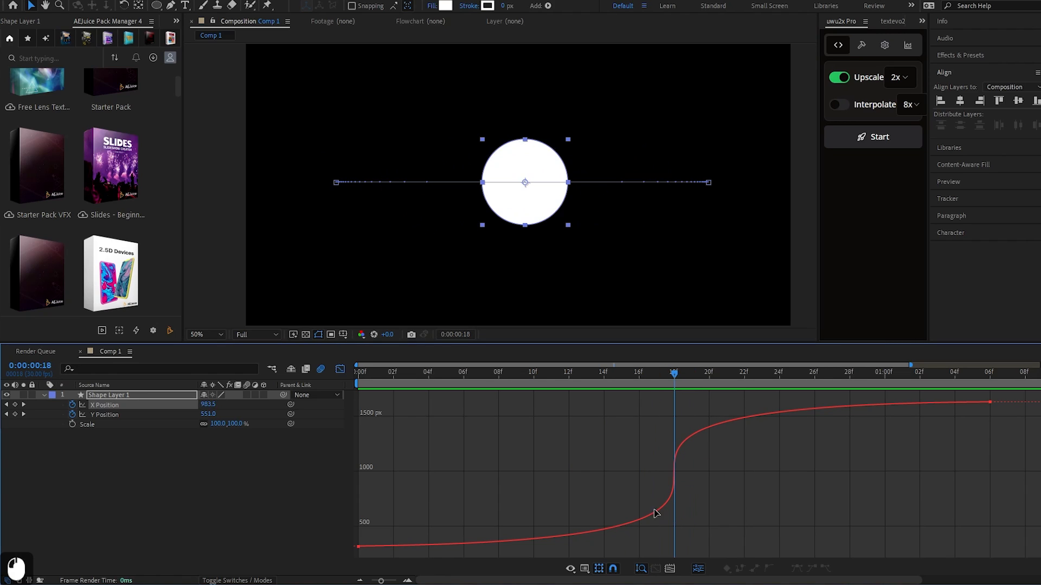
pyautogui.moveTo(669, 418)
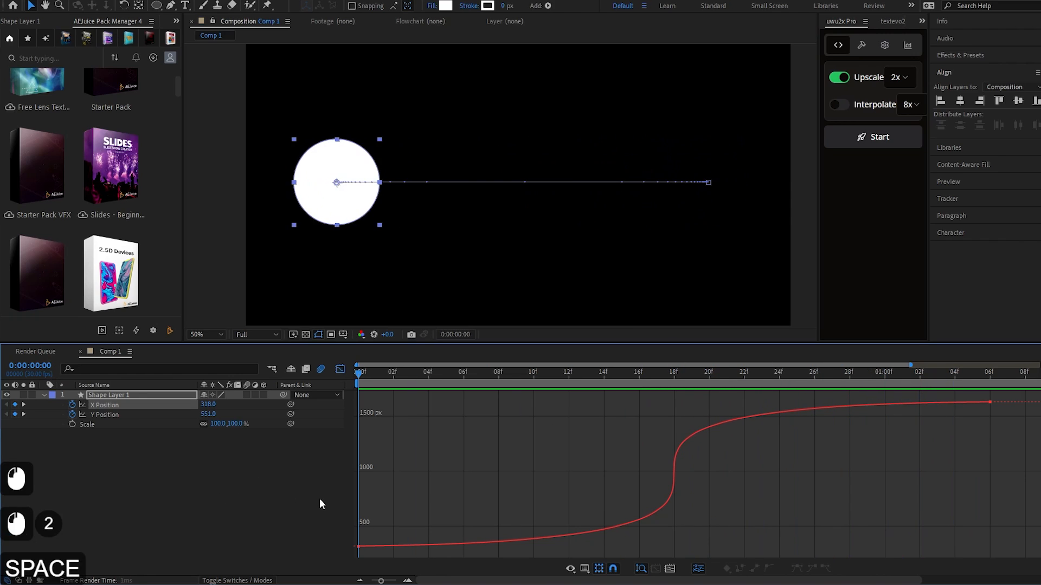
pyautogui.click(463, 378)
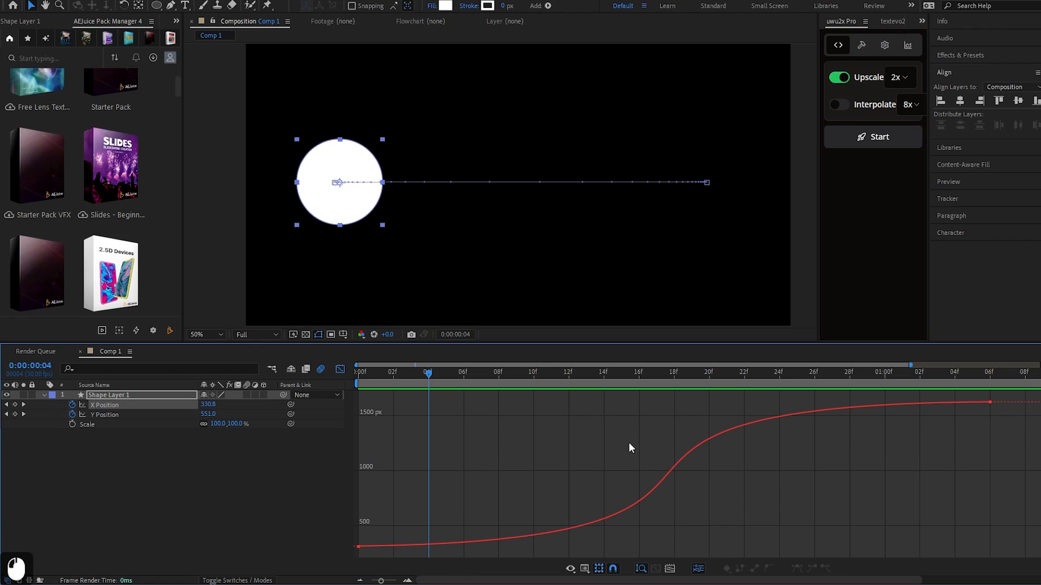
pyautogui.moveTo(439, 502)
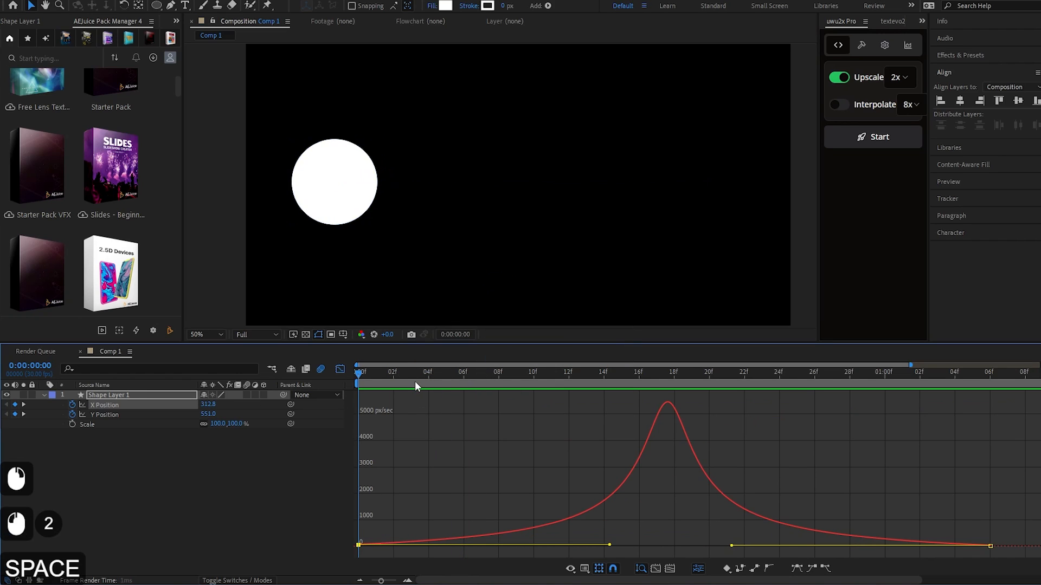
# - Preview the ease, switch between value and speed graphs, and reshape the speed curve's handle
pyautogui.press('space')
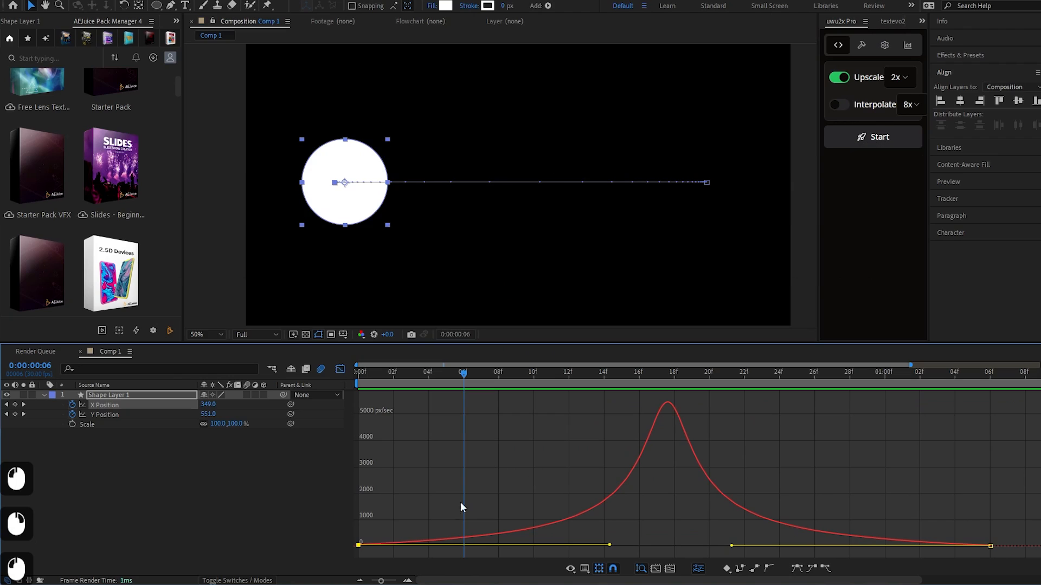
pyautogui.click(699, 569)
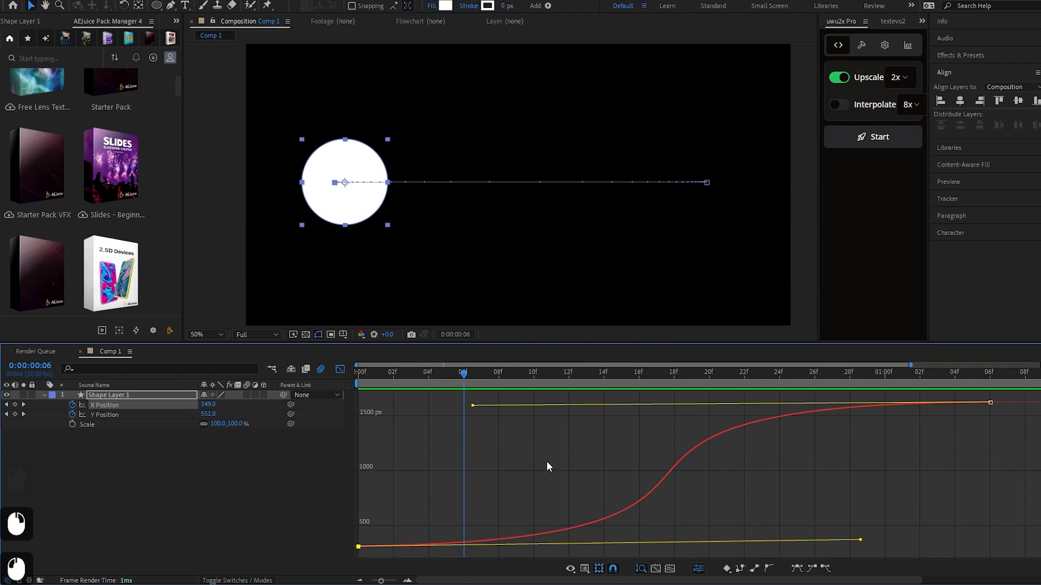
pyautogui.moveTo(524, 490)
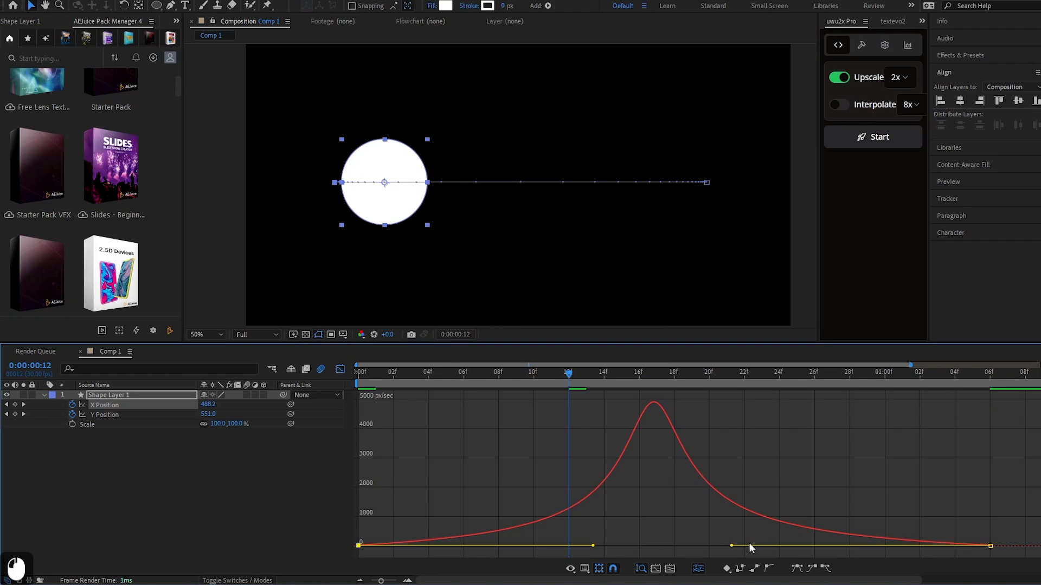
pyautogui.moveTo(583, 381)
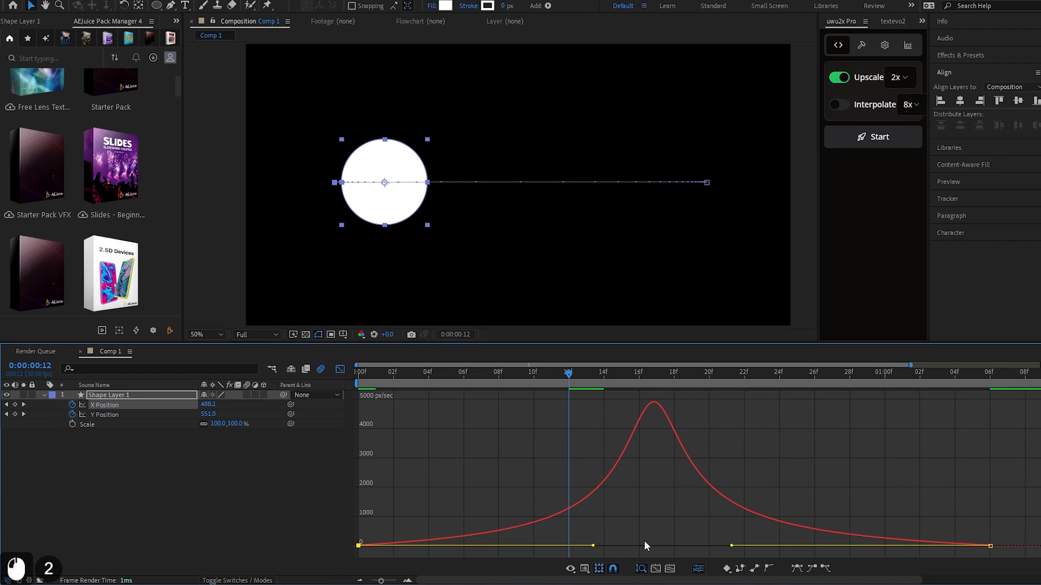
pyautogui.moveTo(591, 545); pyautogui.dragTo(601, 550)
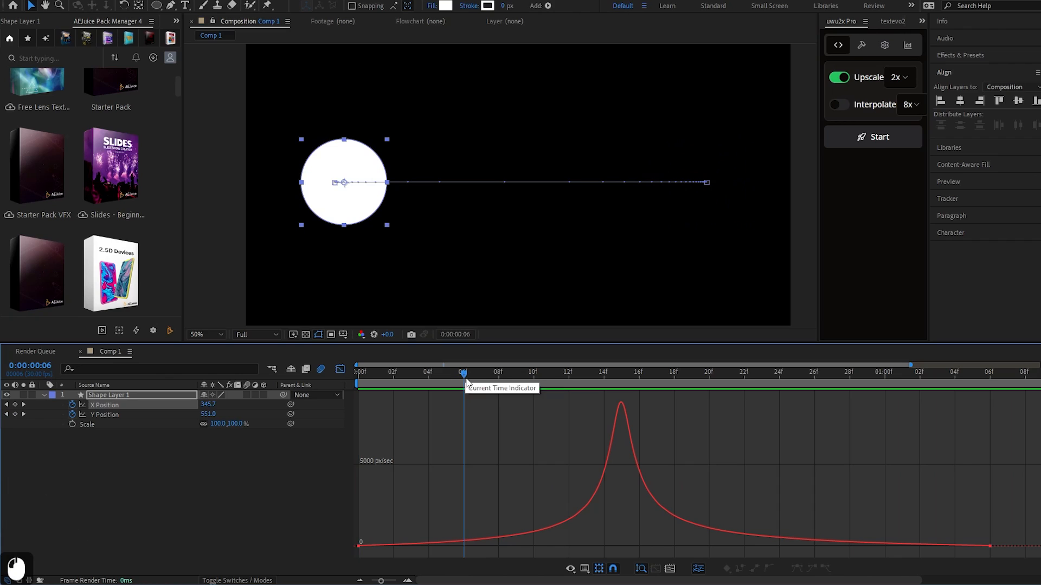
# - Scrub the time ruler through frames including frame 4 and preview the spiked-speed animation
pyautogui.click(356, 372)
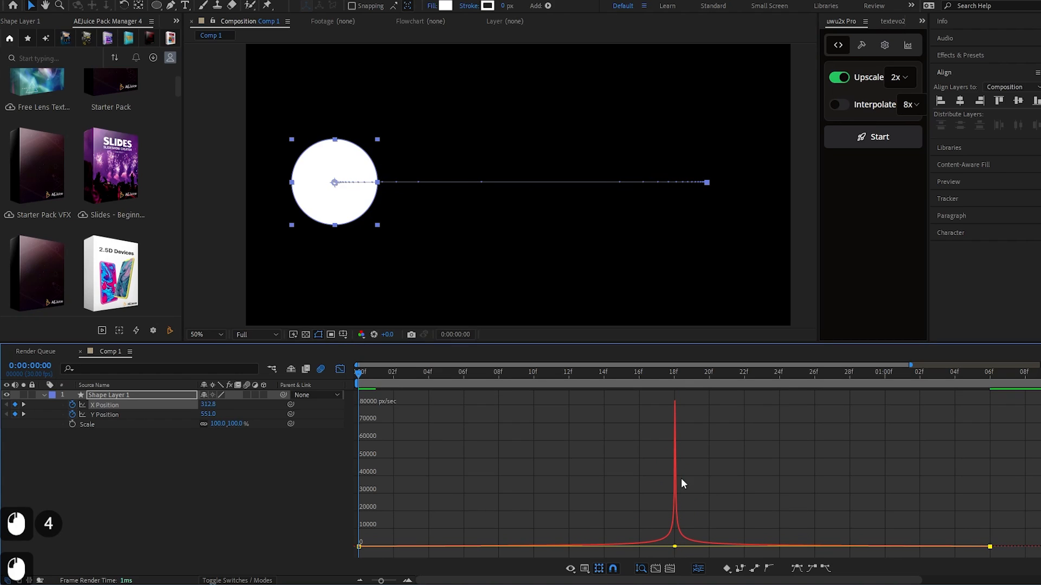
pyautogui.press('space')
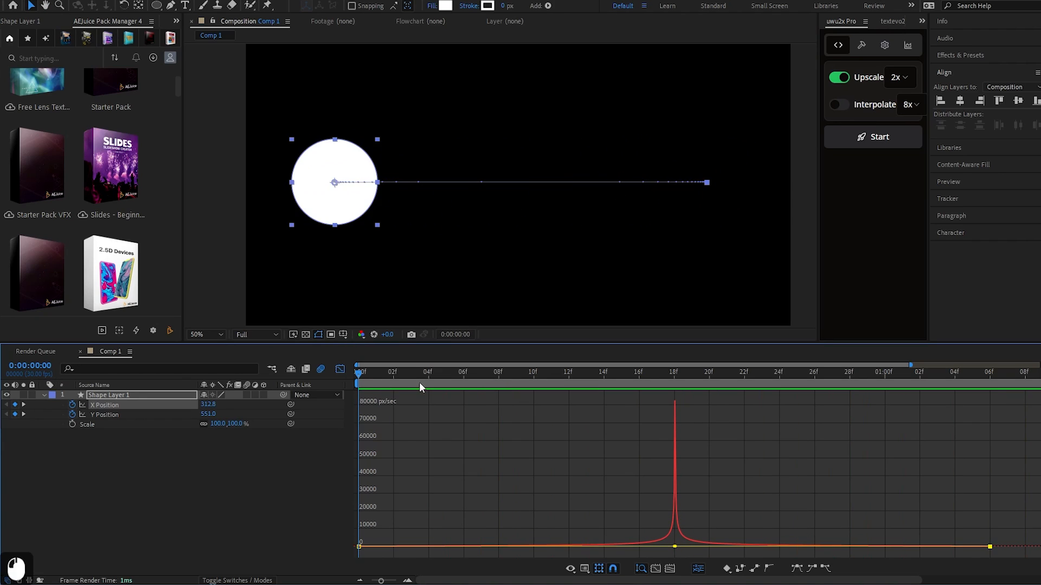
pyautogui.click(429, 373)
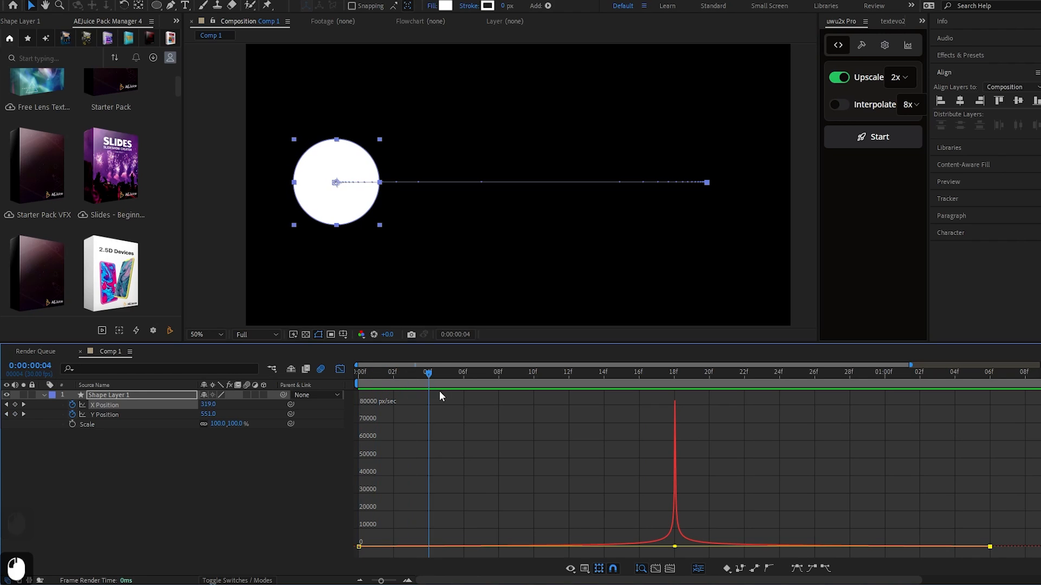
pyautogui.click(657, 371)
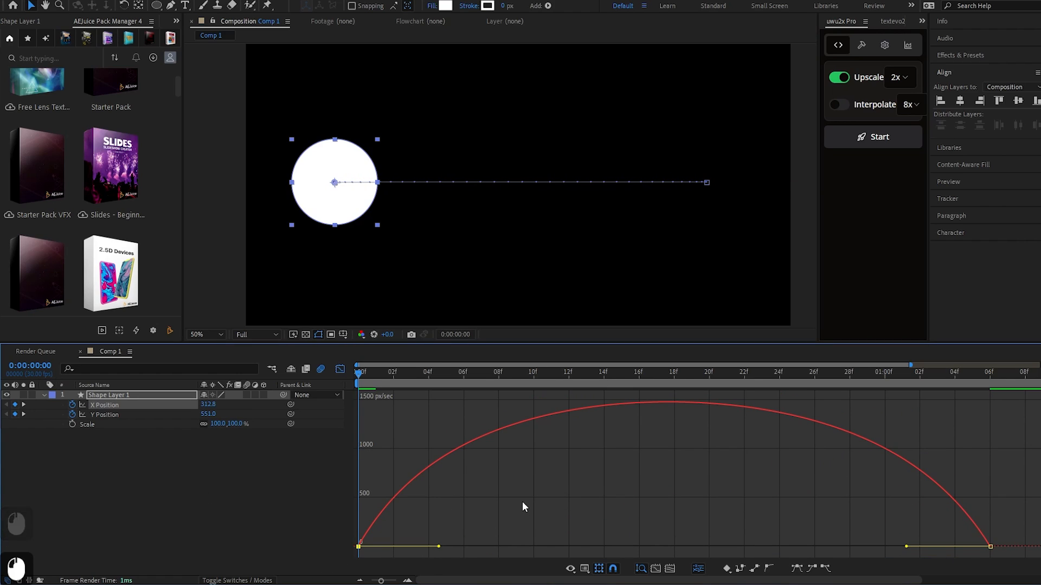
# - Play back the arched-speed animation, then undo the last handle change
pyautogui.press('space')
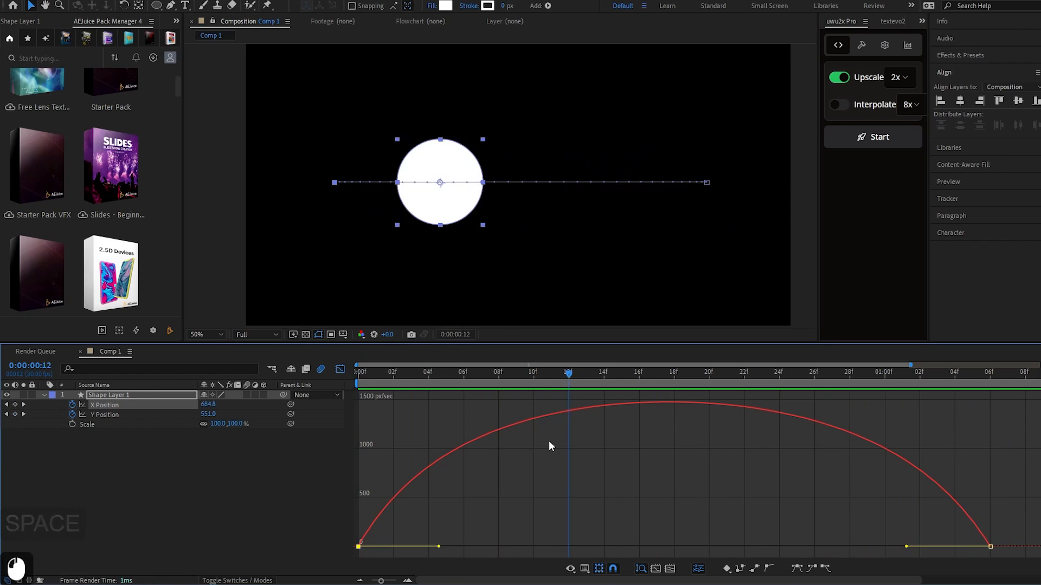
pyautogui.press('ctrl+z')
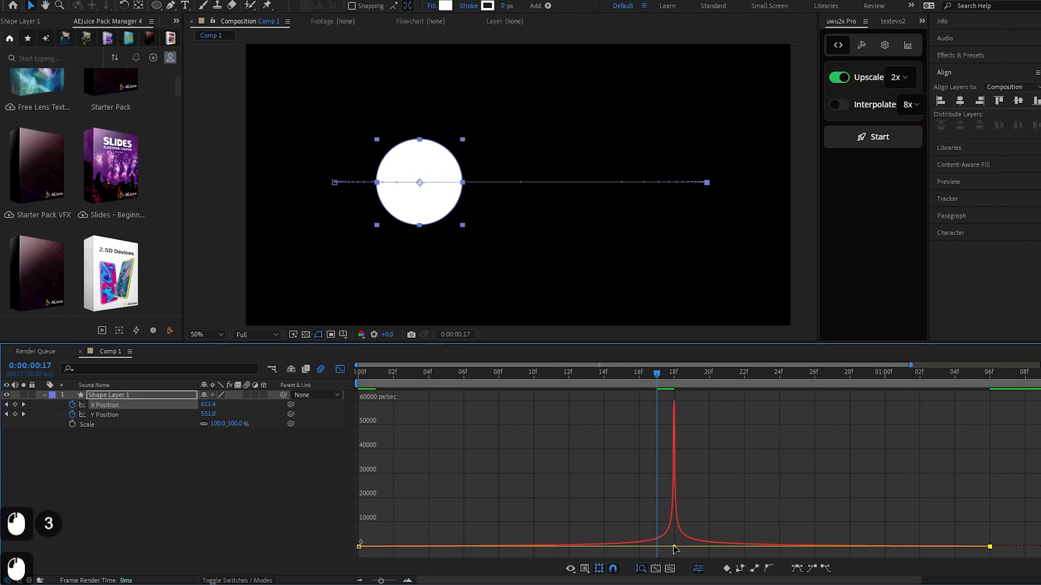
# - Narrow the keyframe influence handle so the X Position speed spikes to about 60000 px/sec near 17f
pyautogui.moveTo(657, 372); pyautogui.dragTo(603, 372)
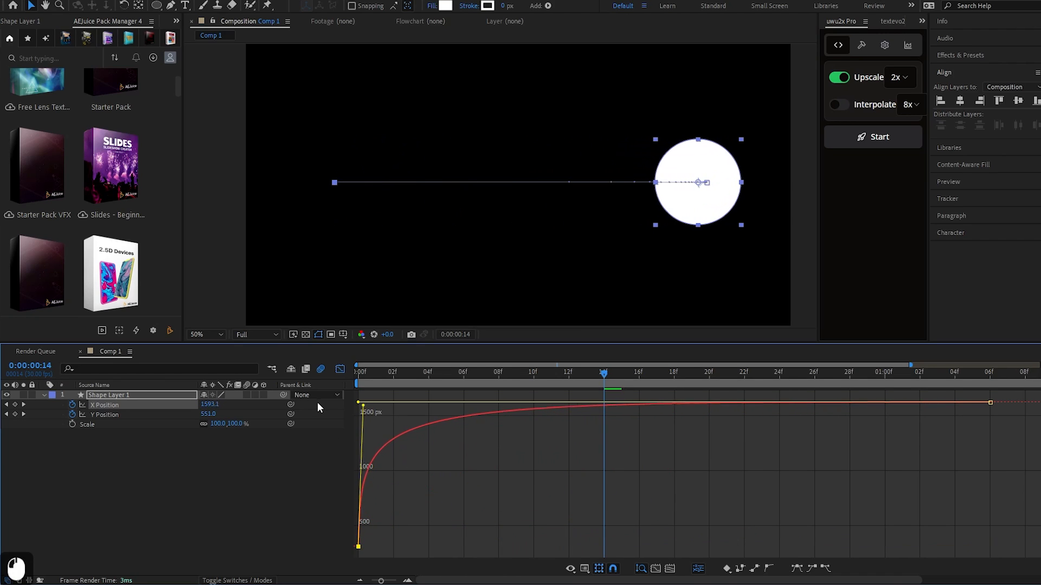
# - Preview the circle's eased X Position motion from the first frame and again from around frame 5
pyautogui.click(356, 371)
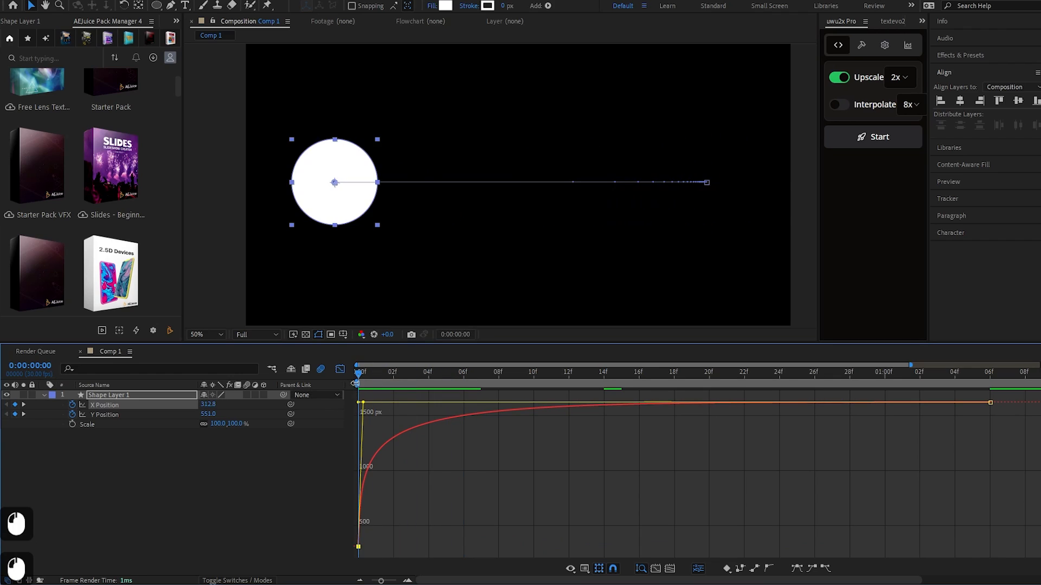
pyautogui.moveTo(369, 377)
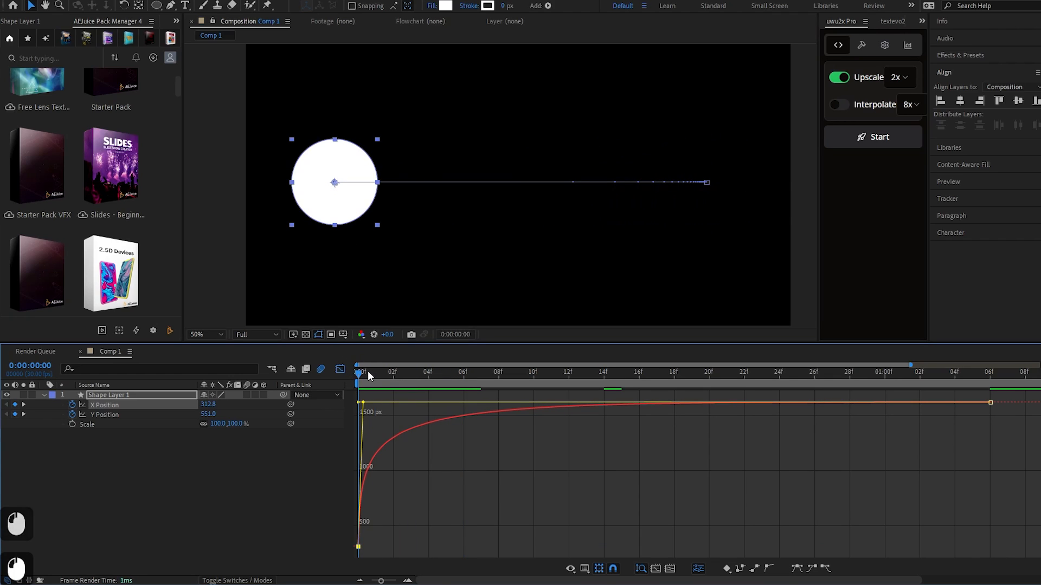
pyautogui.press('space')
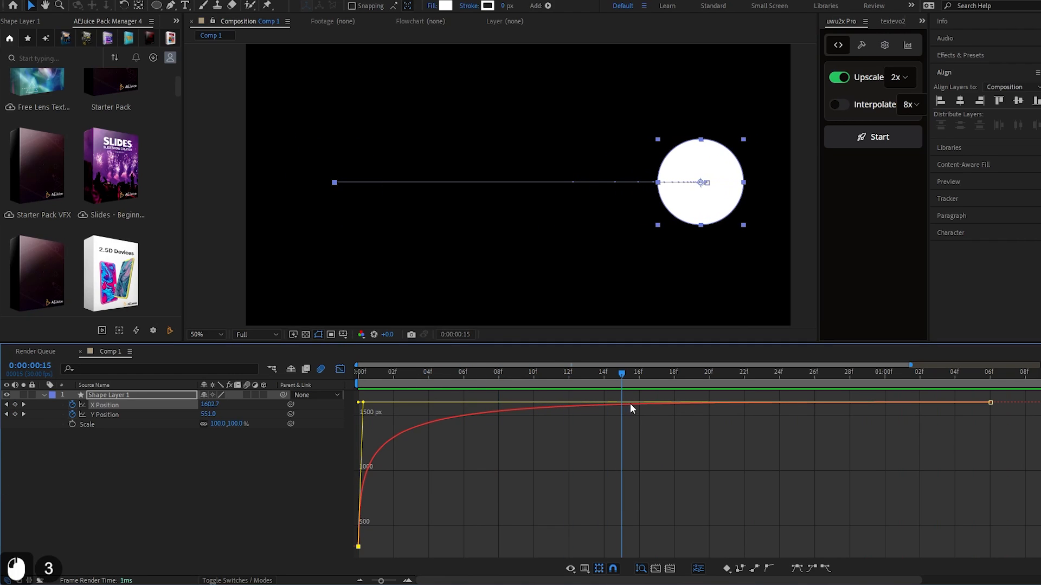
pyautogui.moveTo(374, 413)
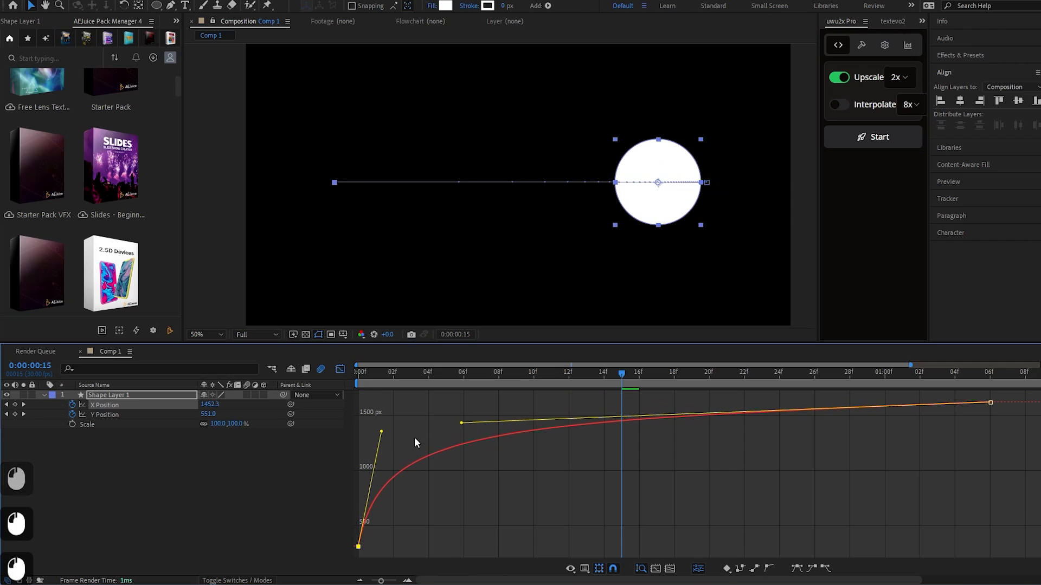
pyautogui.press('space')
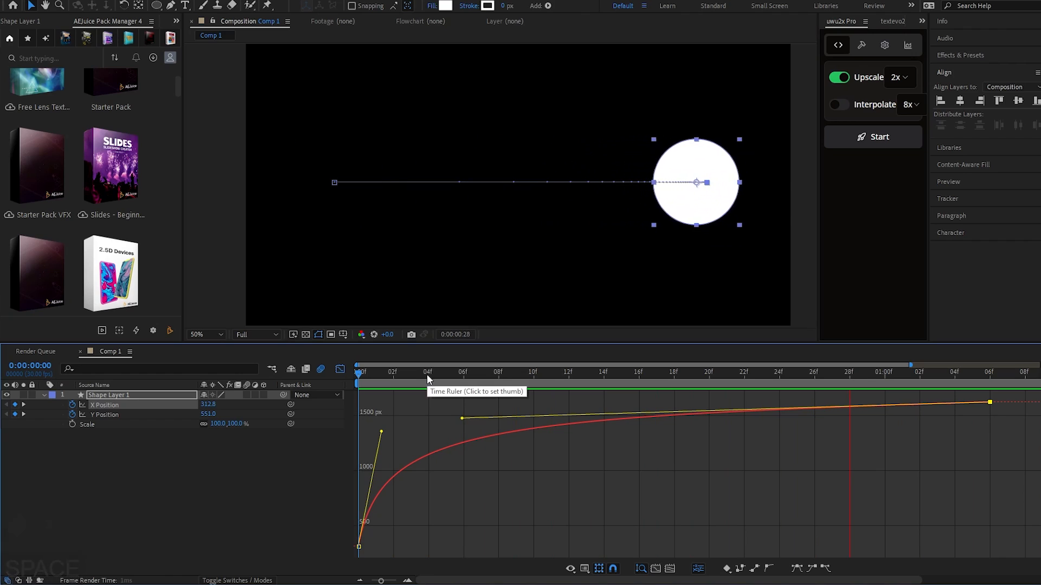
pyautogui.click(446, 371)
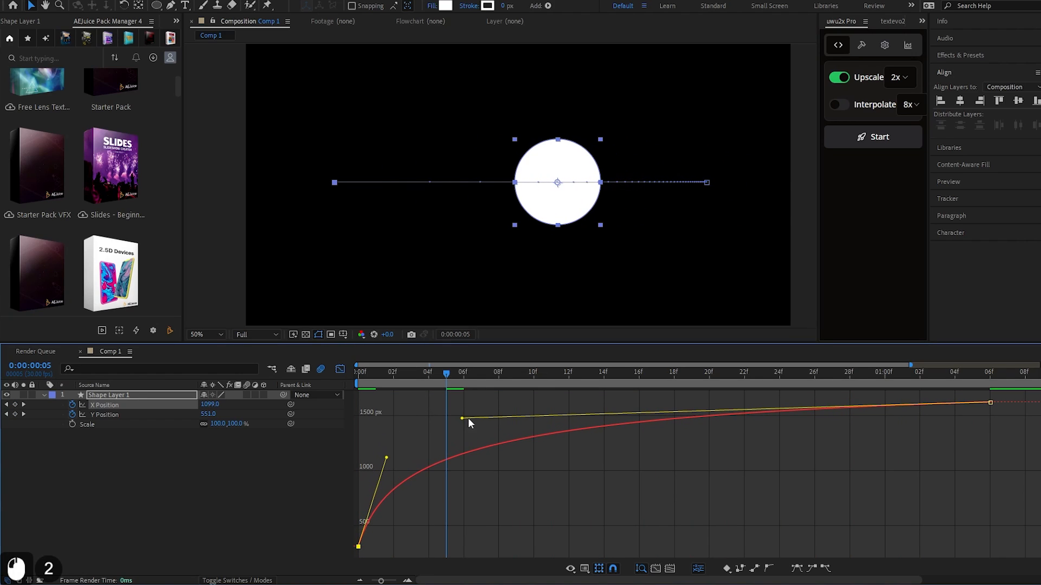
pyautogui.press('space')
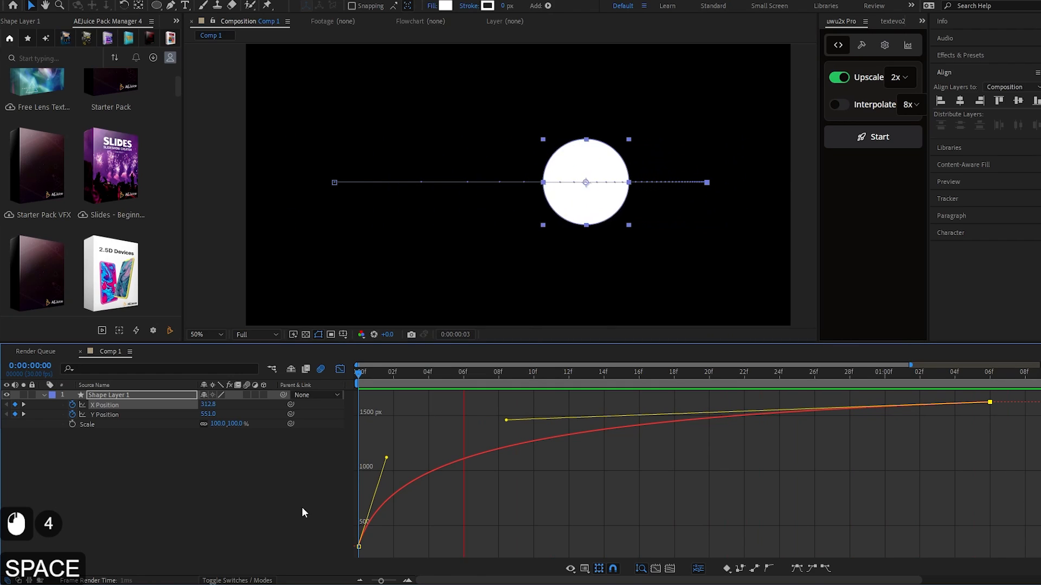
pyautogui.press('ctrl+z')
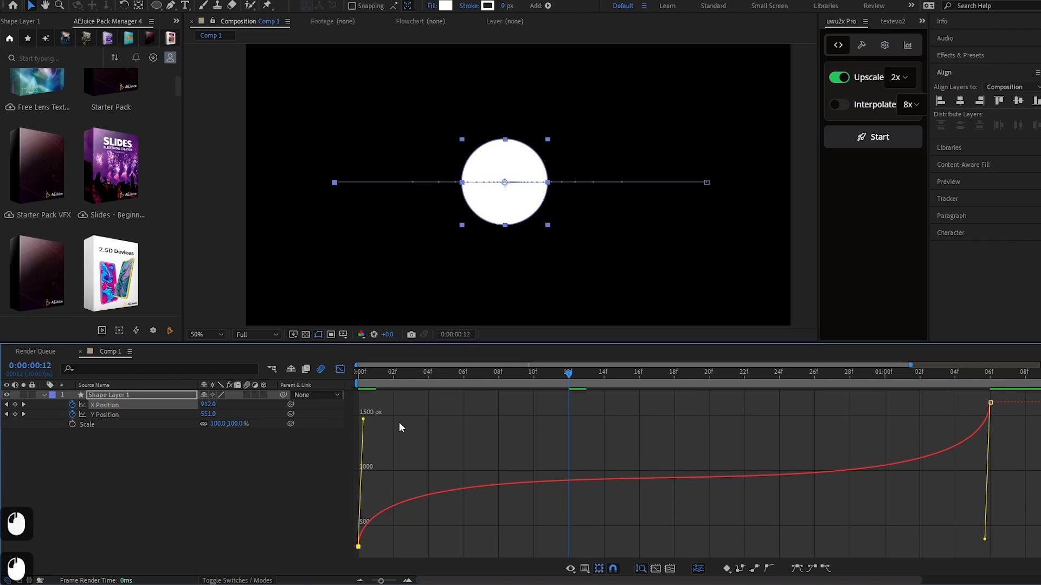
pyautogui.moveTo(398, 430)
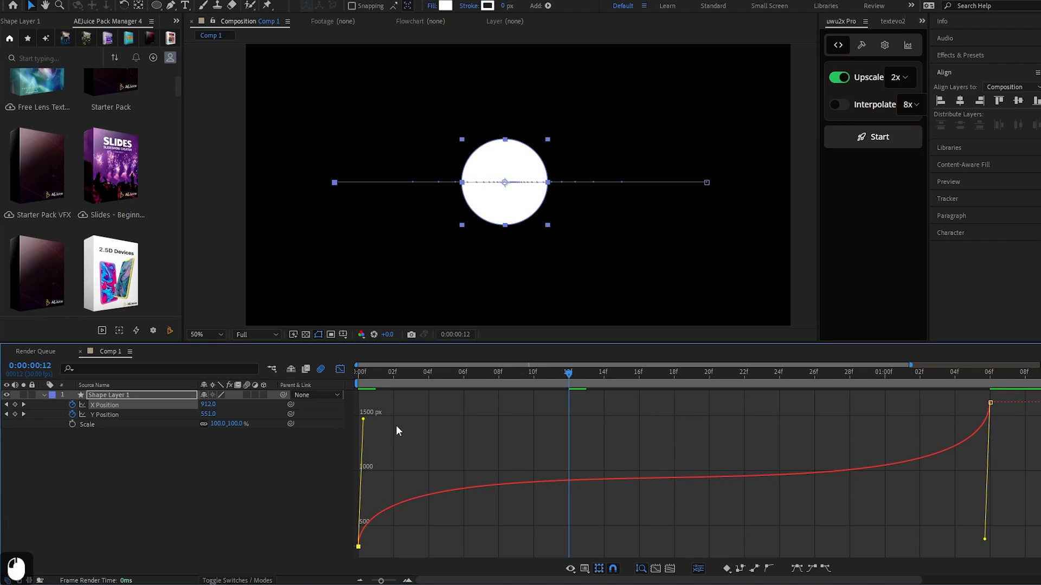
pyautogui.moveTo(365, 426)
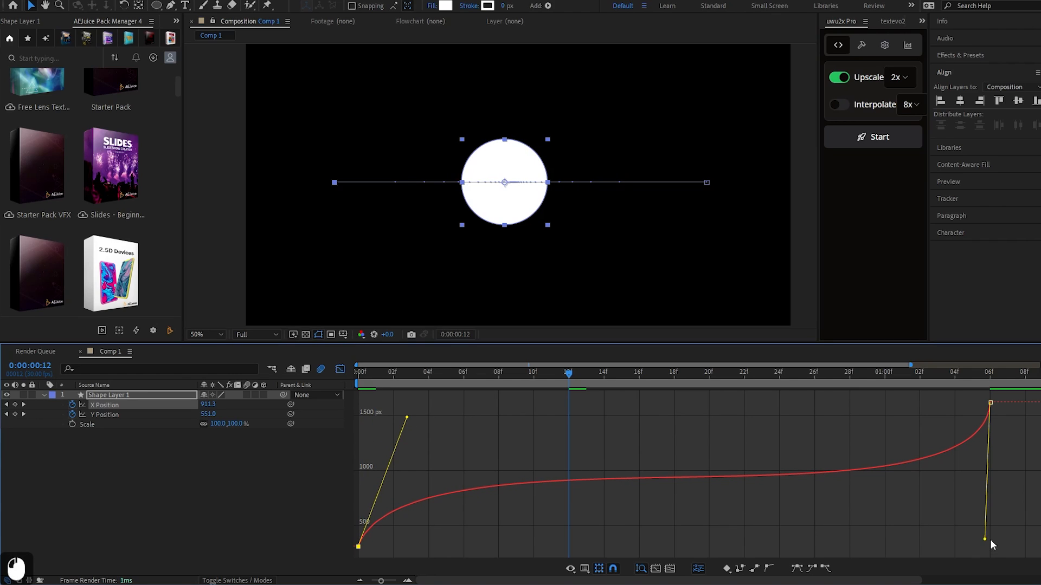
# - Tilt the last keyframe's Bezier handle so the value curve rises sharply into the final position
pyautogui.moveTo(983, 539); pyautogui.dragTo(929, 542)
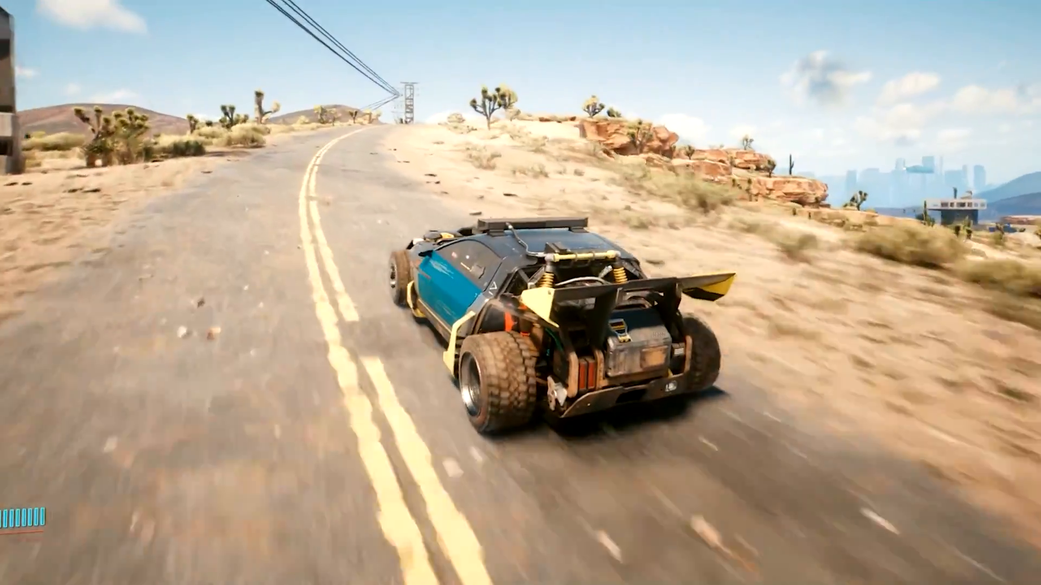
# - Cut away from After Effects to the desert-road driving gameplay footage
pyautogui.press('v')
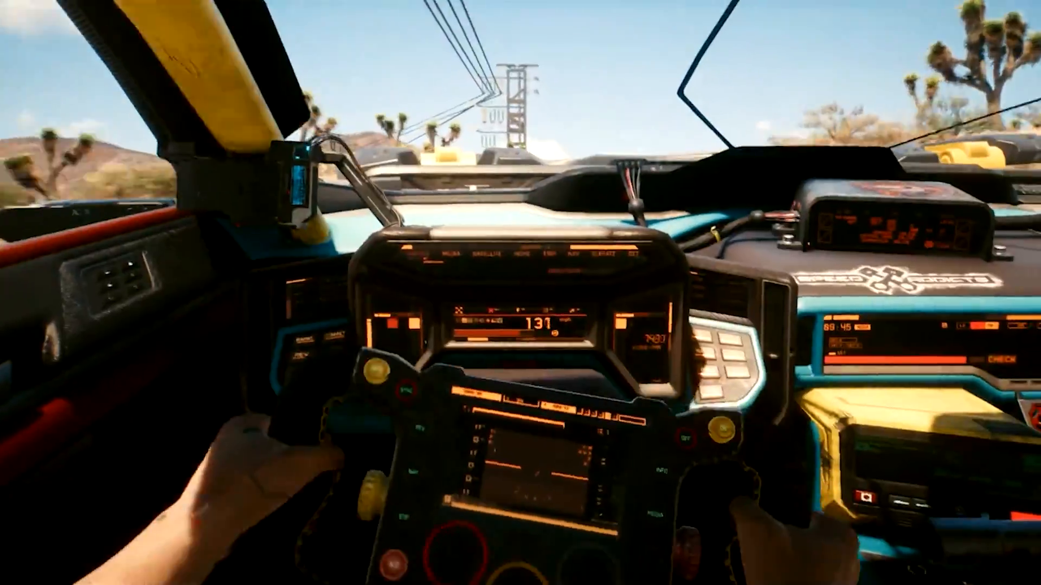